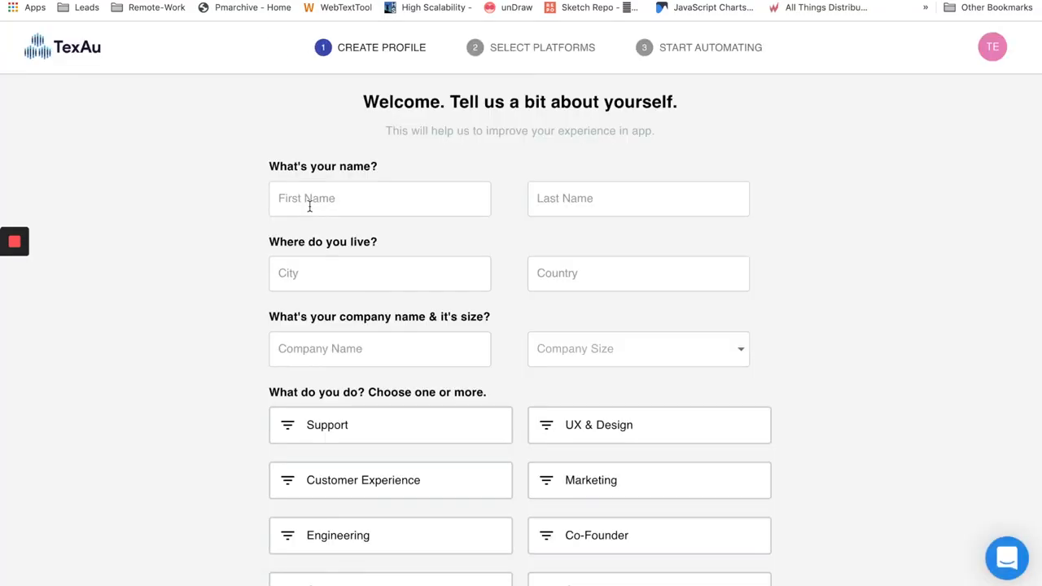
Enter the first name, city Mumbai and country India in the onboarding profile.
{"action": "left_click", "coordinate": [379, 152]}
{"action": "type", "text": "Mum"}
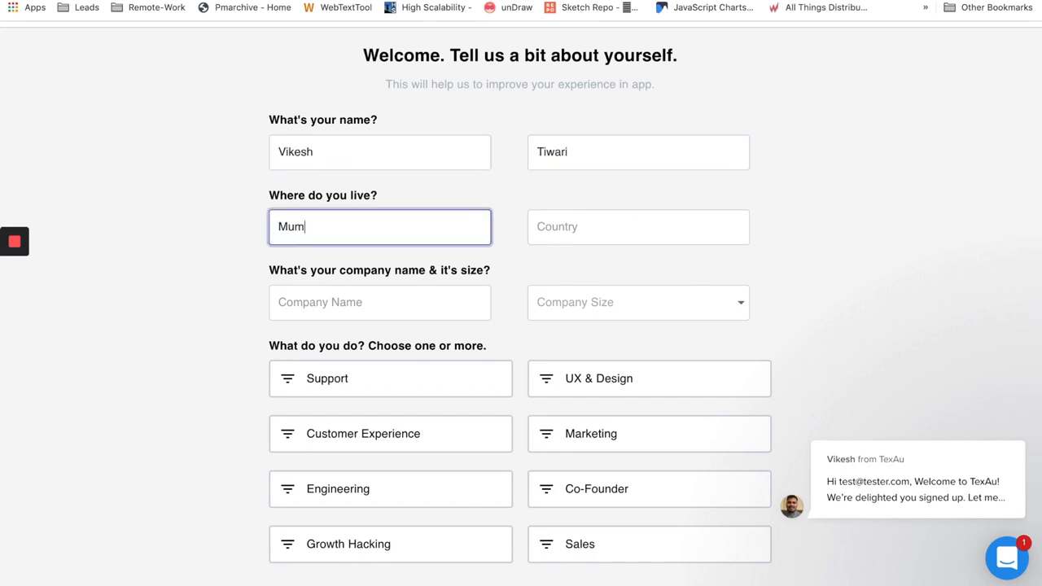
{"action": "type", "text": "bai"}
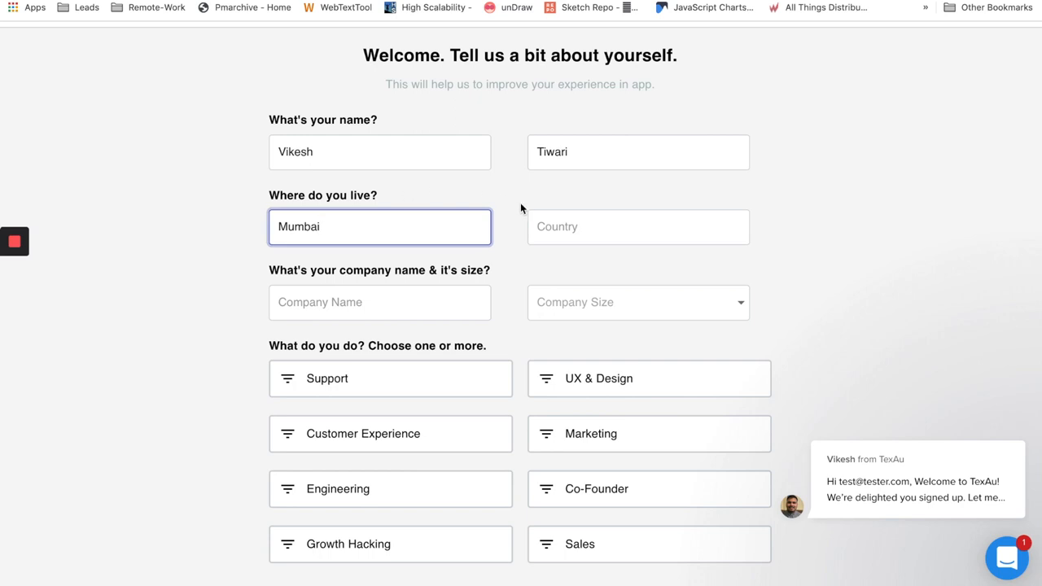
{"action": "type", "text": "Inda"}
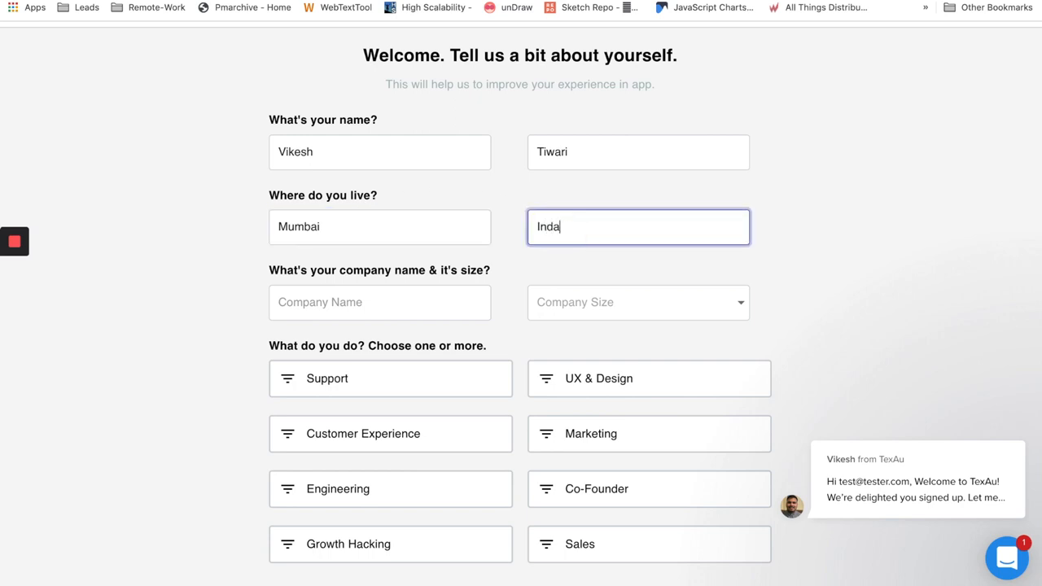
Set company TexAu, size 2-10, roles Support, Marketing, Engineering, Co-Founder, Growth Hacking, and submit.
{"action": "left_click", "coordinate": [379, 302]}
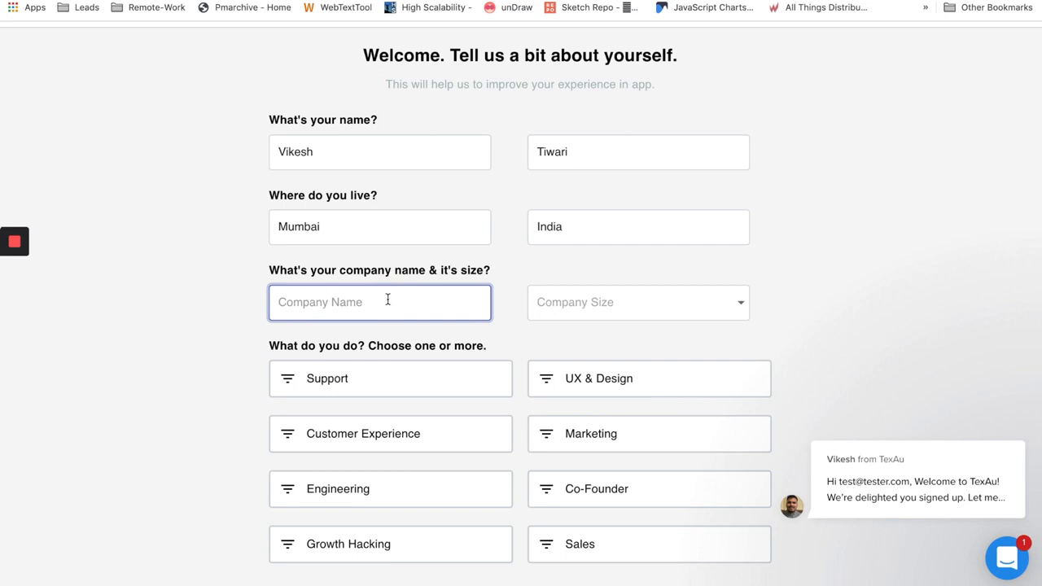
{"action": "type", "text": "TexAu"}
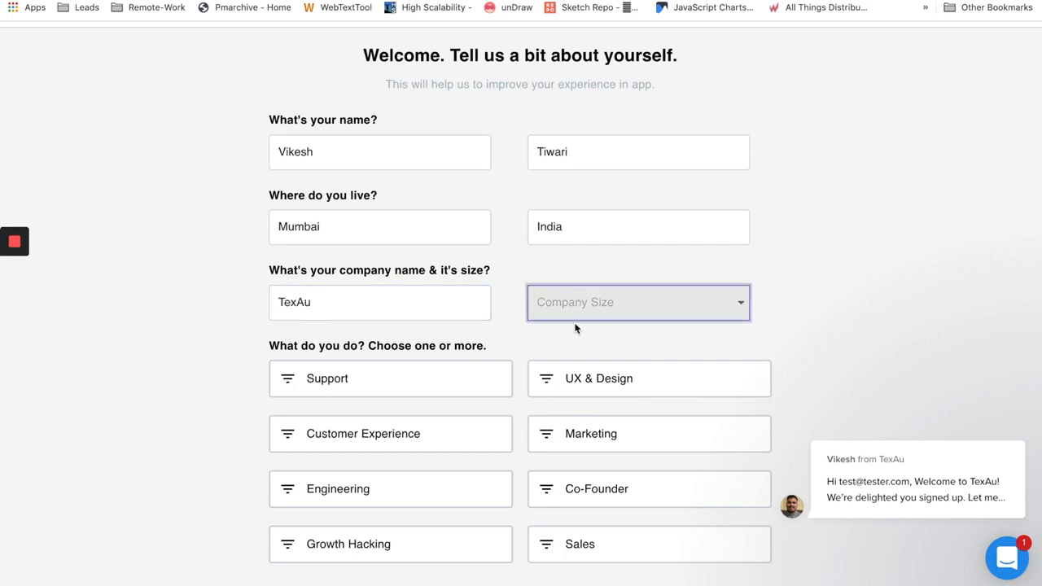
{"action": "left_click", "coordinate": [638, 302]}
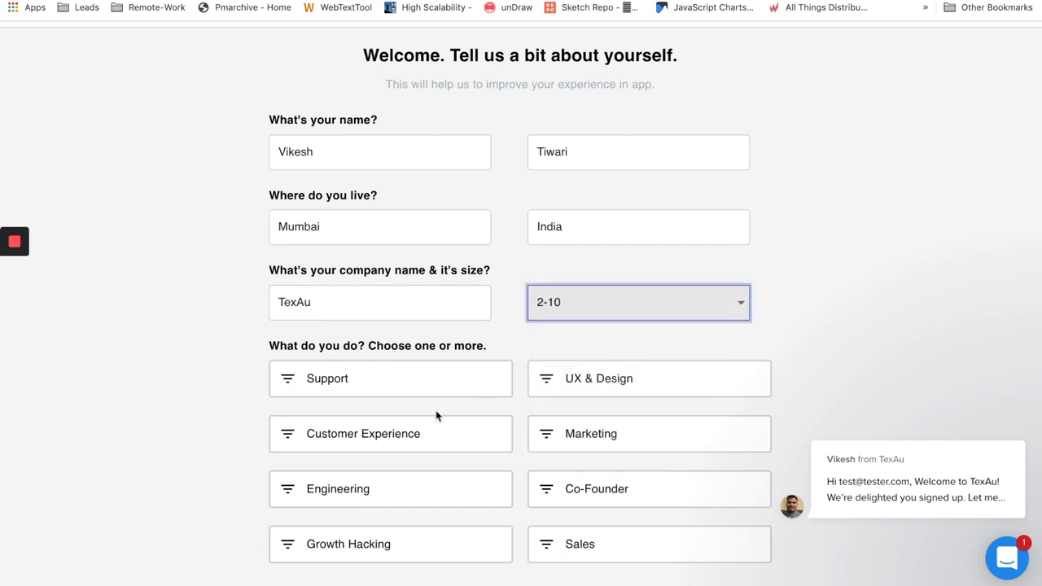
{"action": "left_click", "coordinate": [390, 378]}
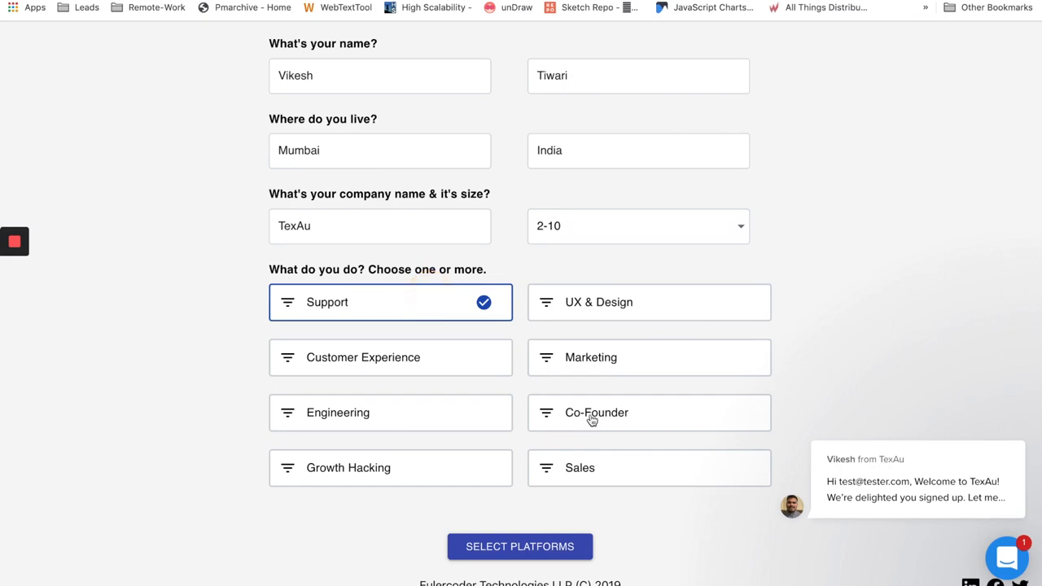
{"action": "left_click", "coordinate": [390, 467]}
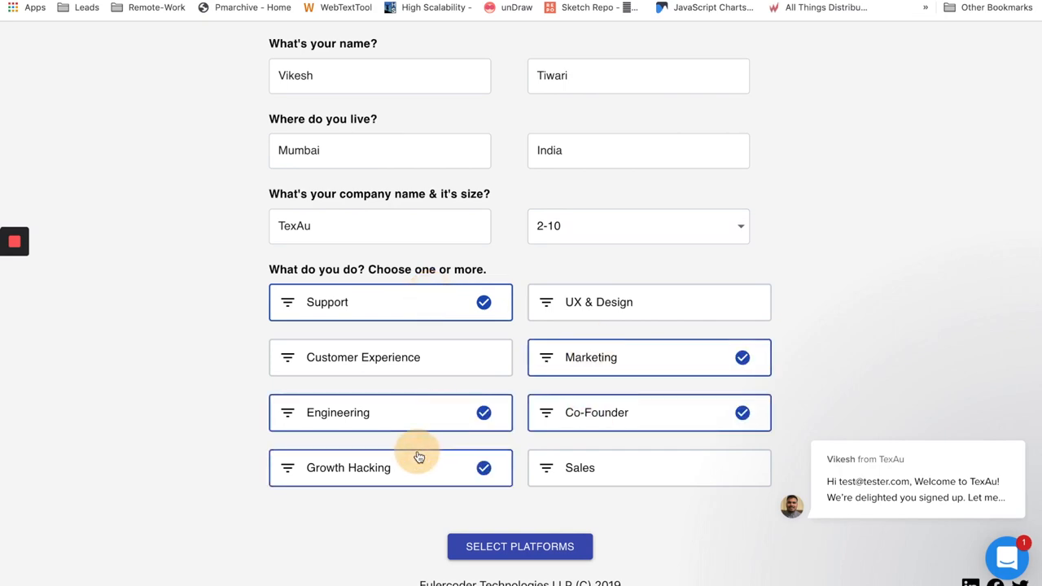
{"action": "left_click", "coordinate": [519, 546]}
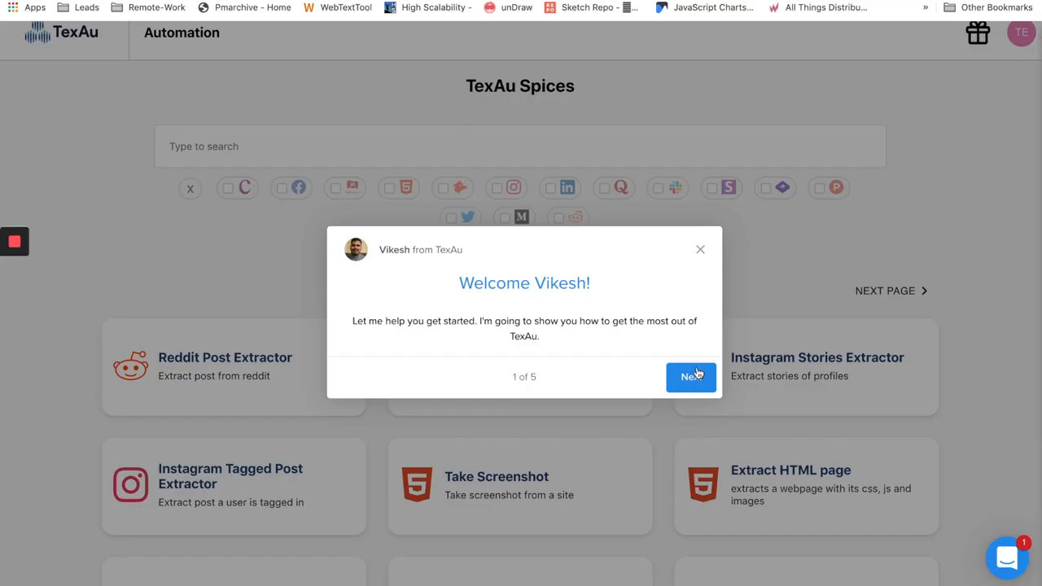
Step through all five welcome tour tips and finish the tour with Done.
{"action": "left_click", "coordinate": [691, 376]}
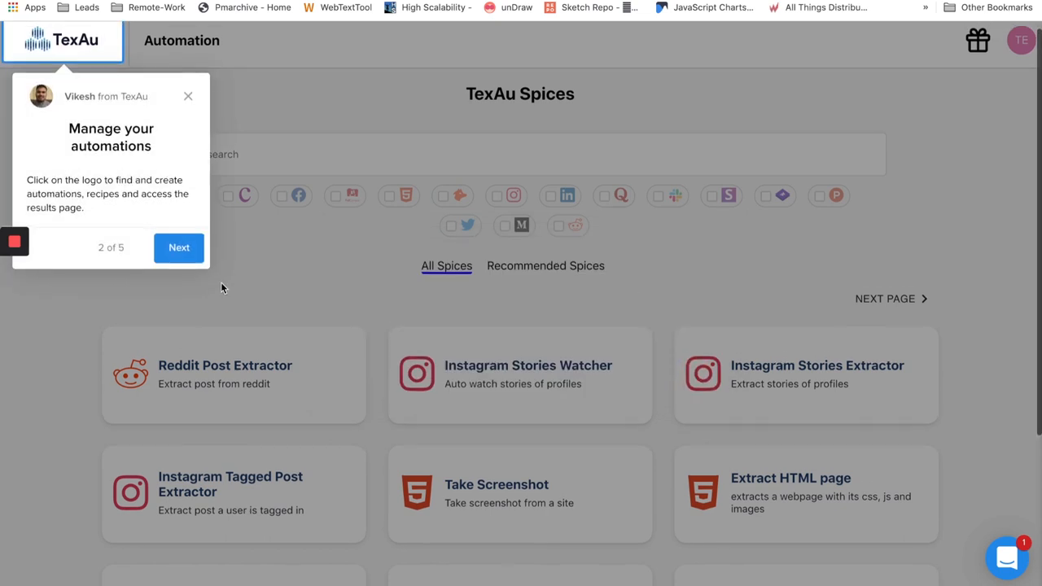
{"action": "left_click", "coordinate": [179, 248]}
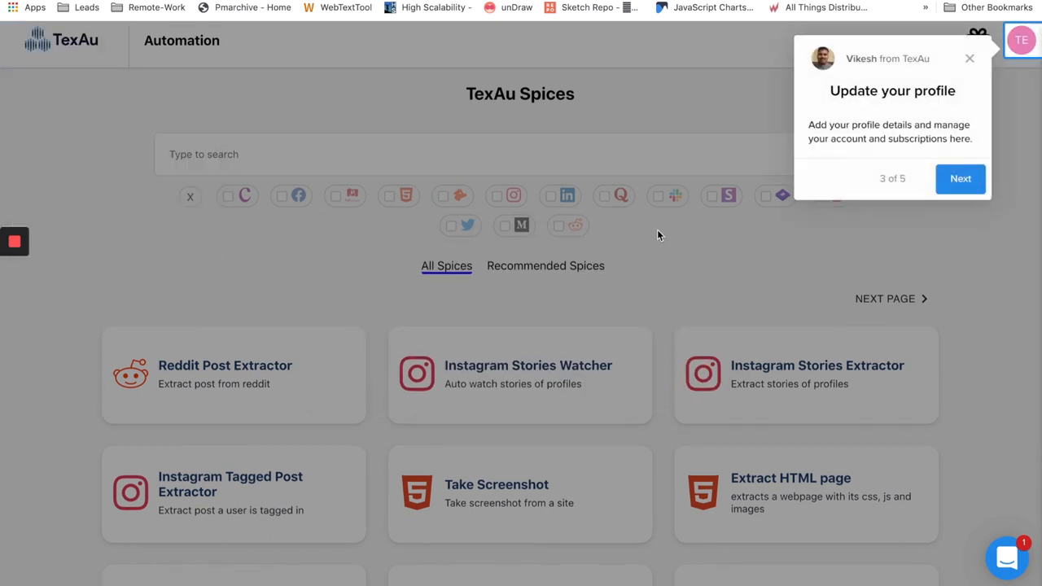
{"action": "left_click", "coordinate": [961, 178]}
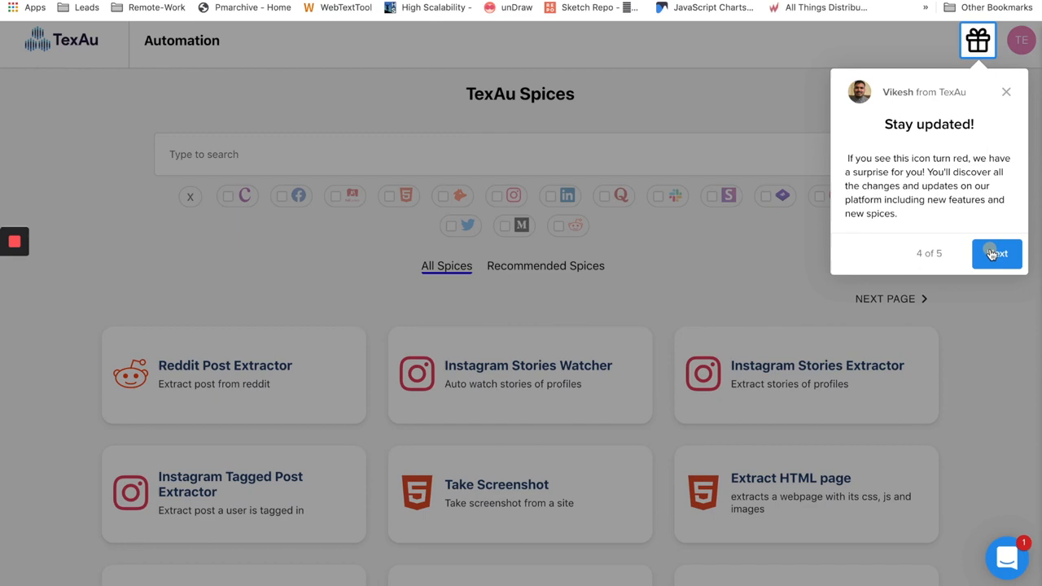
{"action": "left_click", "coordinate": [997, 253]}
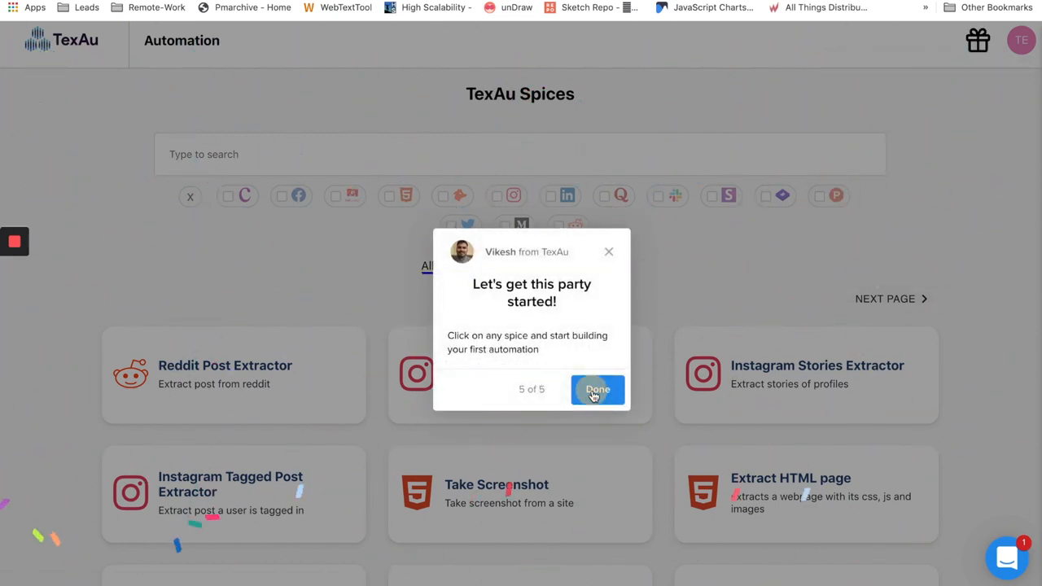
{"action": "left_click", "coordinate": [597, 389]}
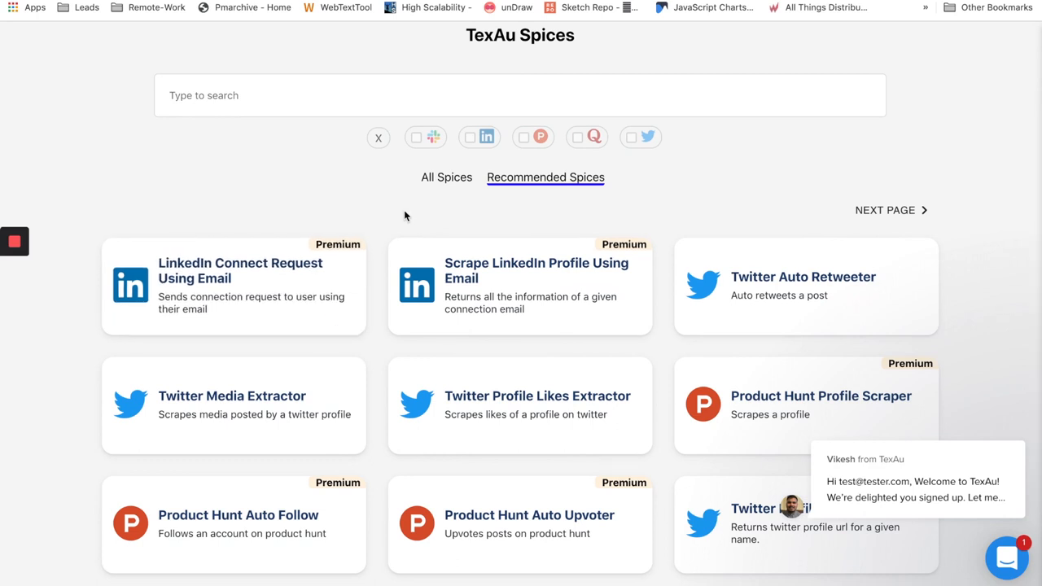
Filter All Spices to LinkedIn and open the LinkedIn Profile Url Finder spice.
{"action": "scroll", "scroll_direction": "down", "scroll_amount": 3}
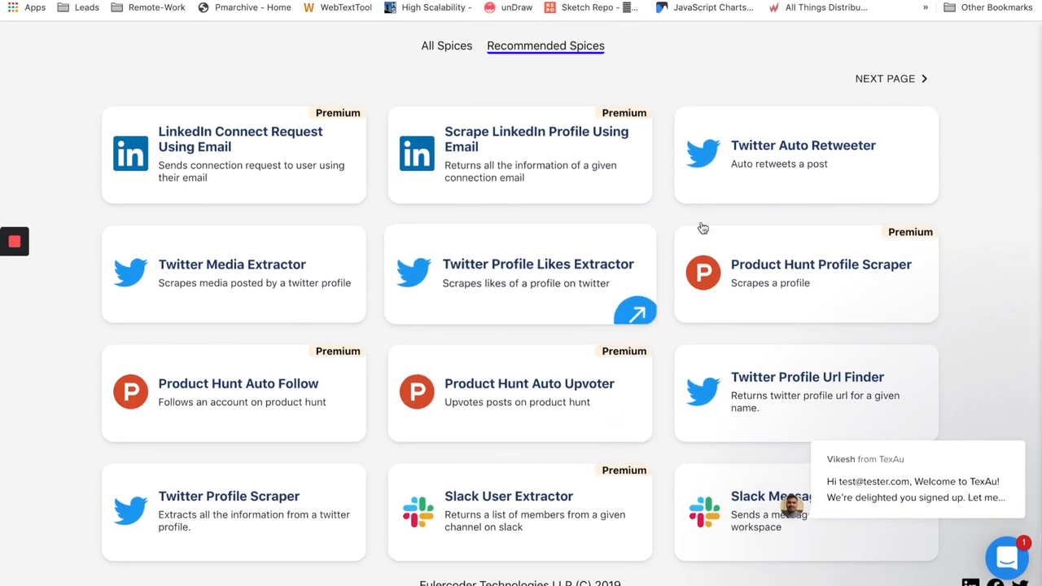
{"action": "mouse_move", "coordinate": [391, 340]}
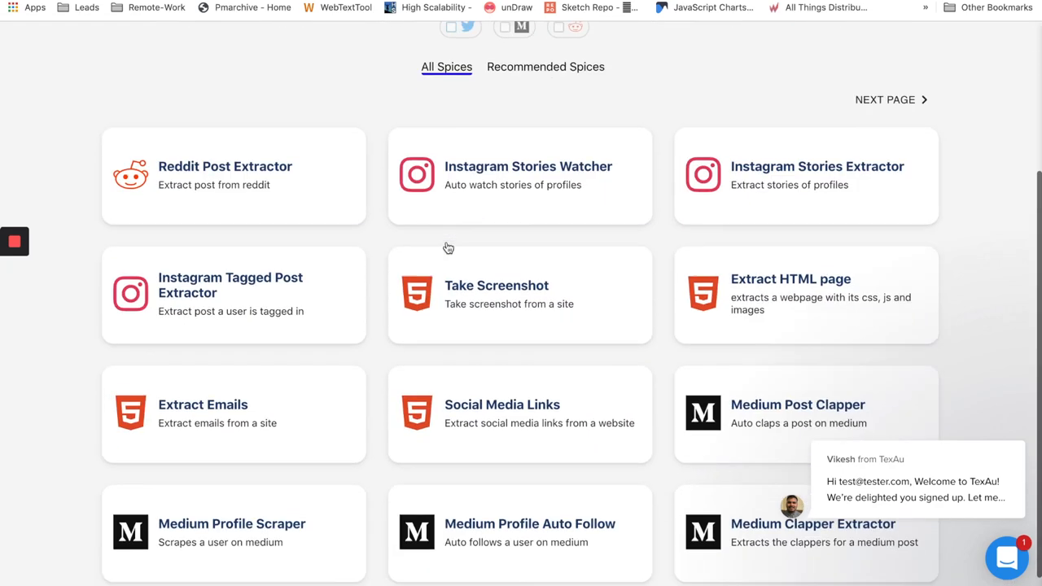
{"action": "scroll", "scroll_direction": "up", "scroll_amount": 3}
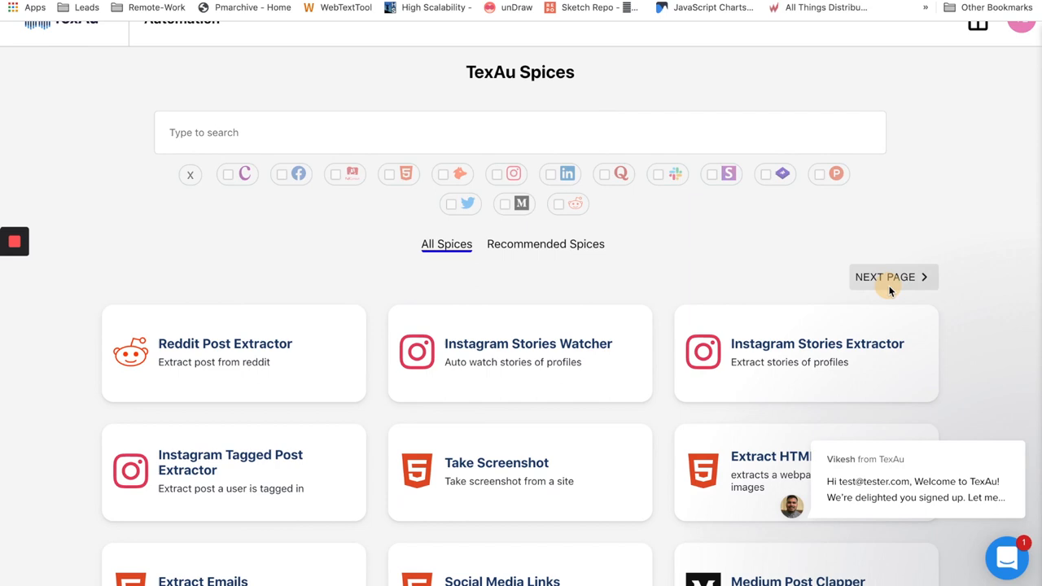
{"action": "left_click", "coordinate": [892, 277]}
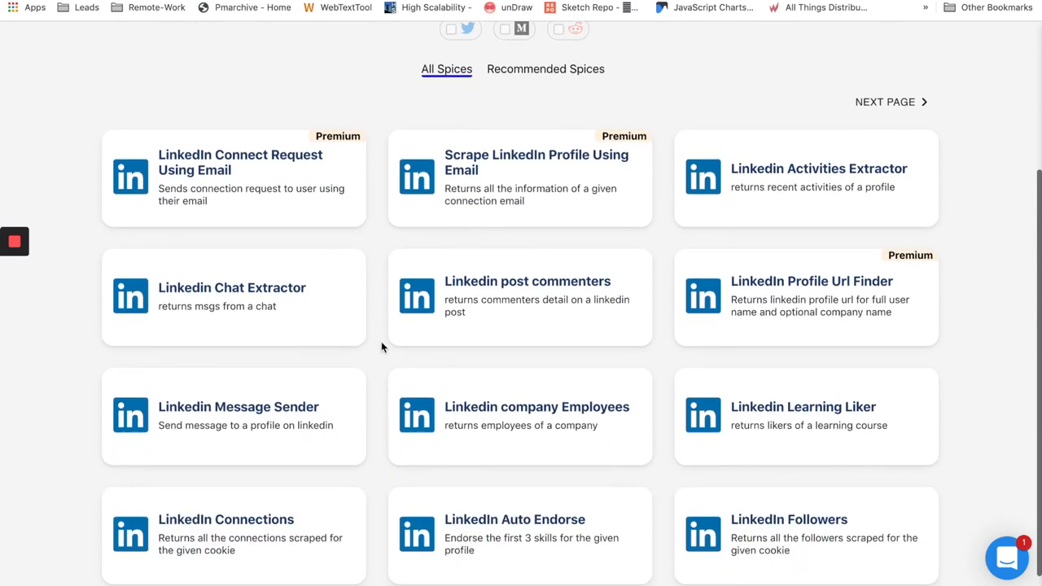
{"action": "scroll", "scroll_direction": "down", "scroll_amount": 3}
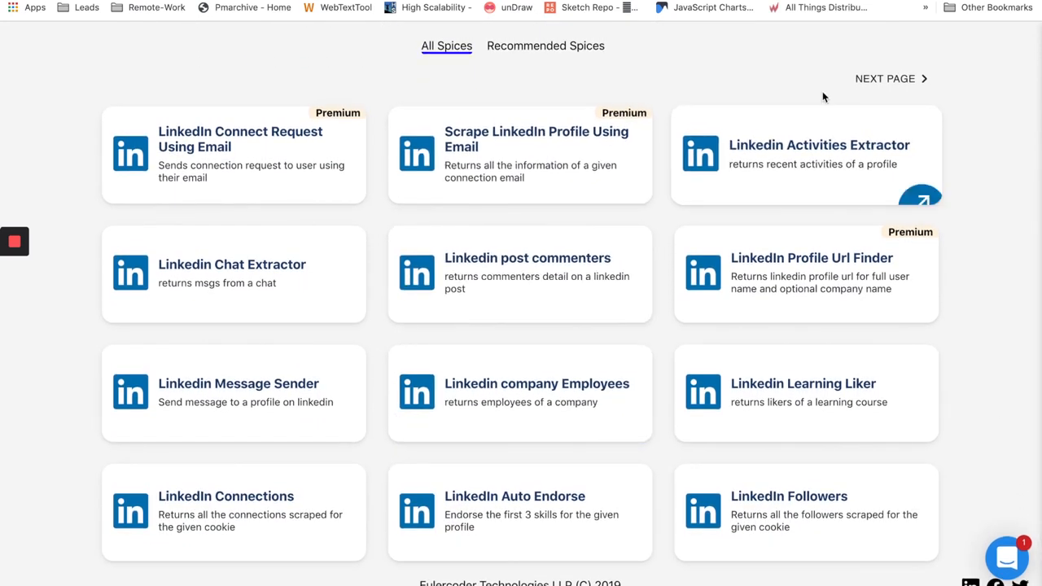
{"action": "left_click", "coordinate": [886, 78]}
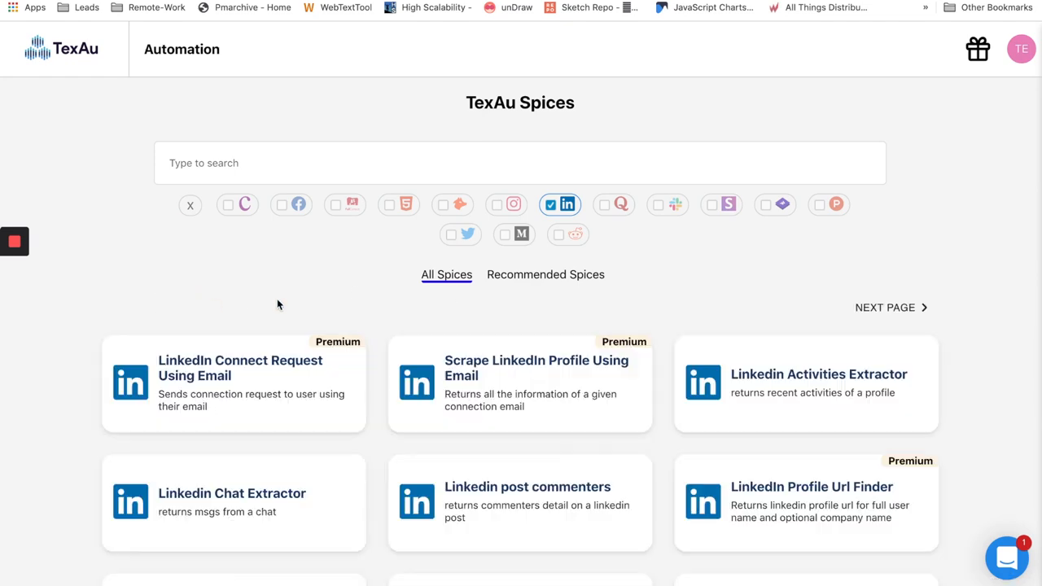
{"action": "scroll", "scroll_direction": "down", "scroll_amount": 3}
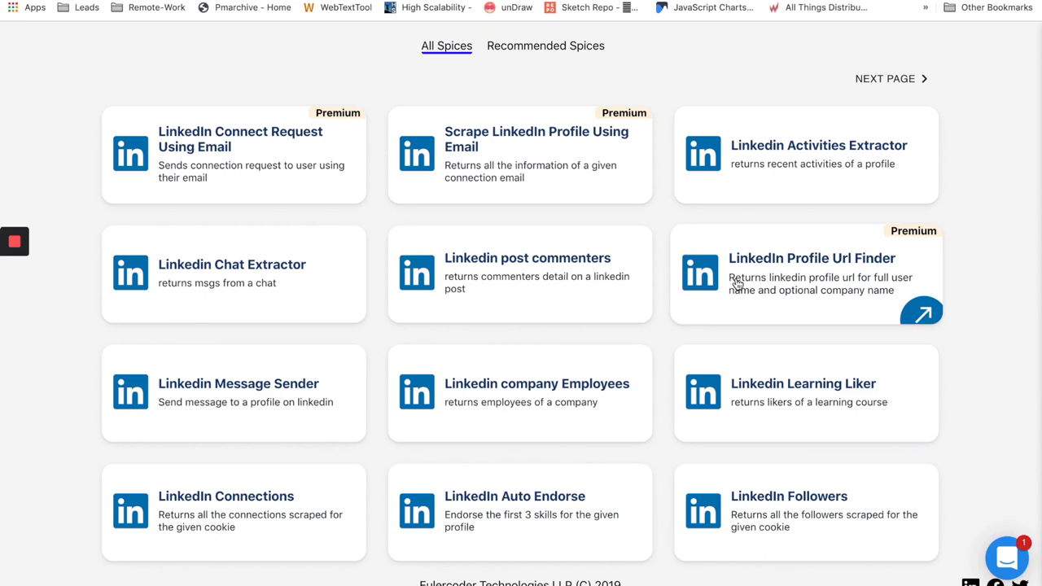
{"action": "left_click", "coordinate": [806, 272]}
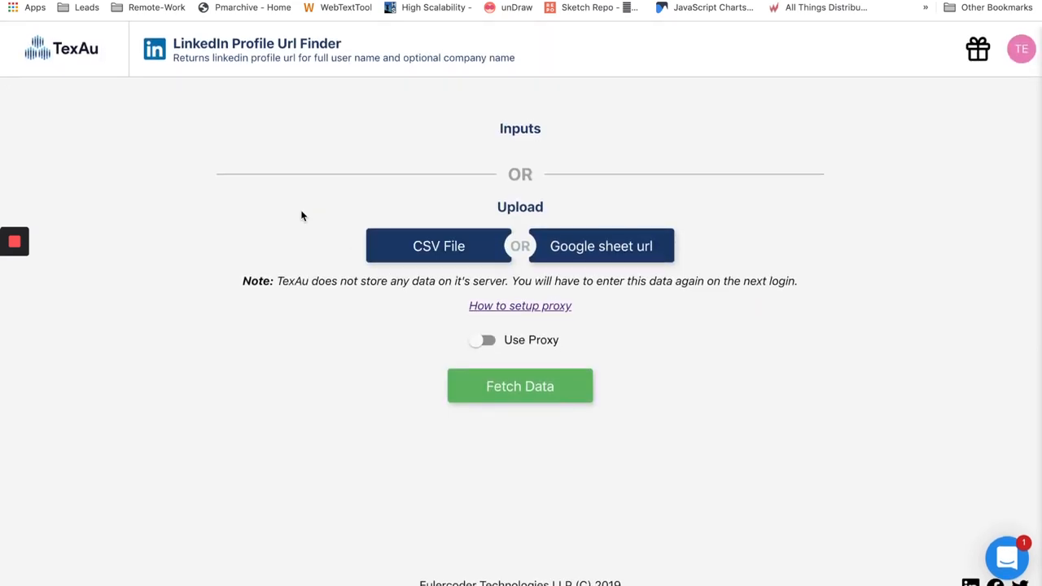
{"action": "mouse_move", "coordinate": [363, 159]}
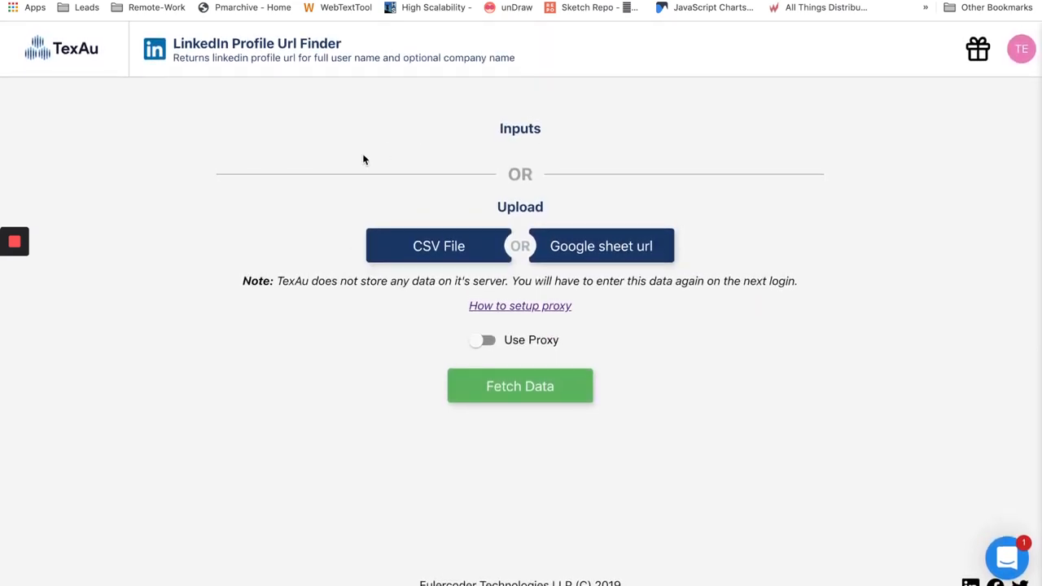
{"action": "mouse_move", "coordinate": [520, 165]}
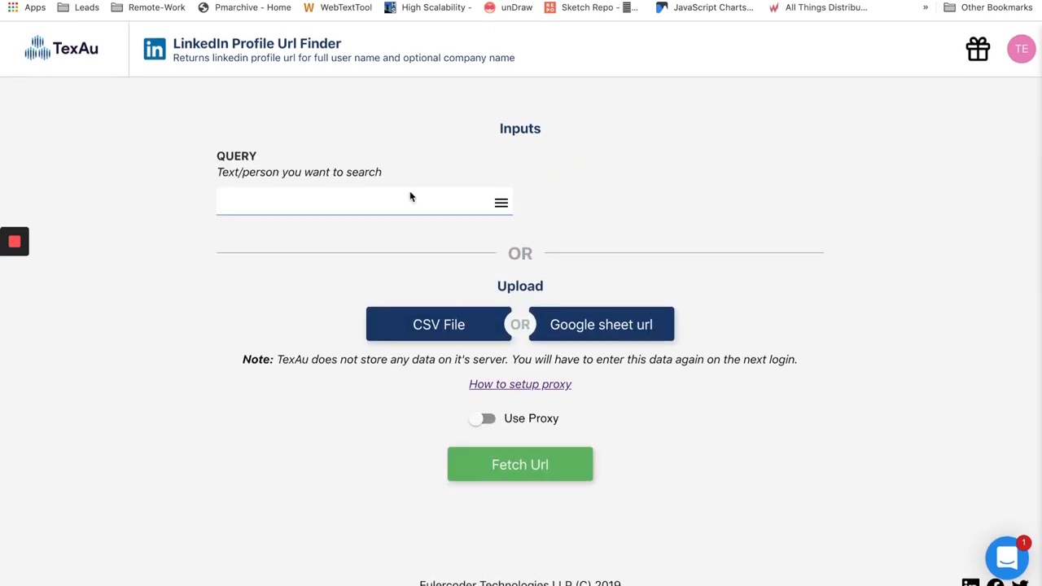
{"action": "left_click", "coordinate": [326, 202]}
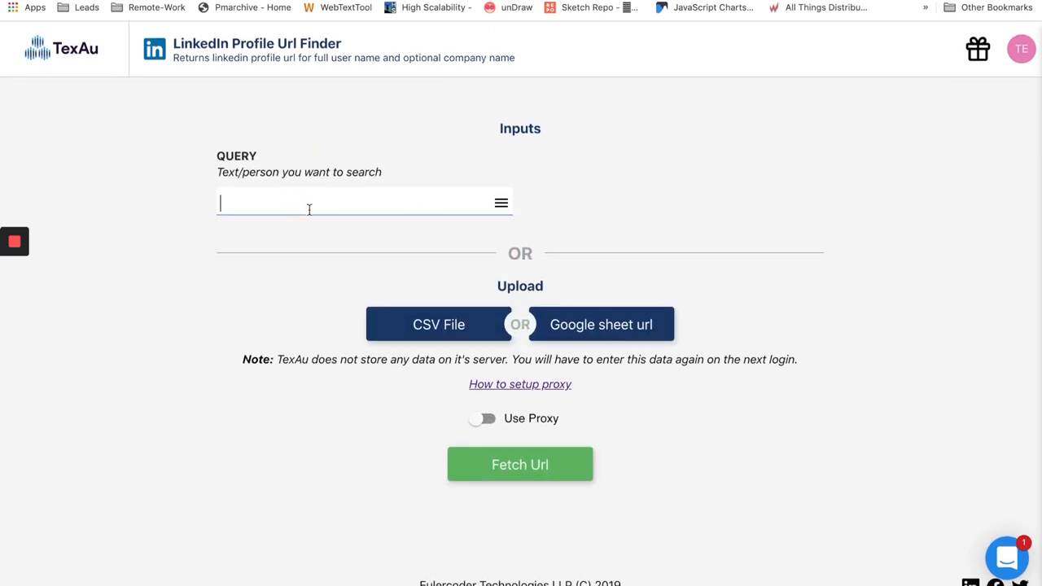
{"action": "type", "text": "Vikesh"}
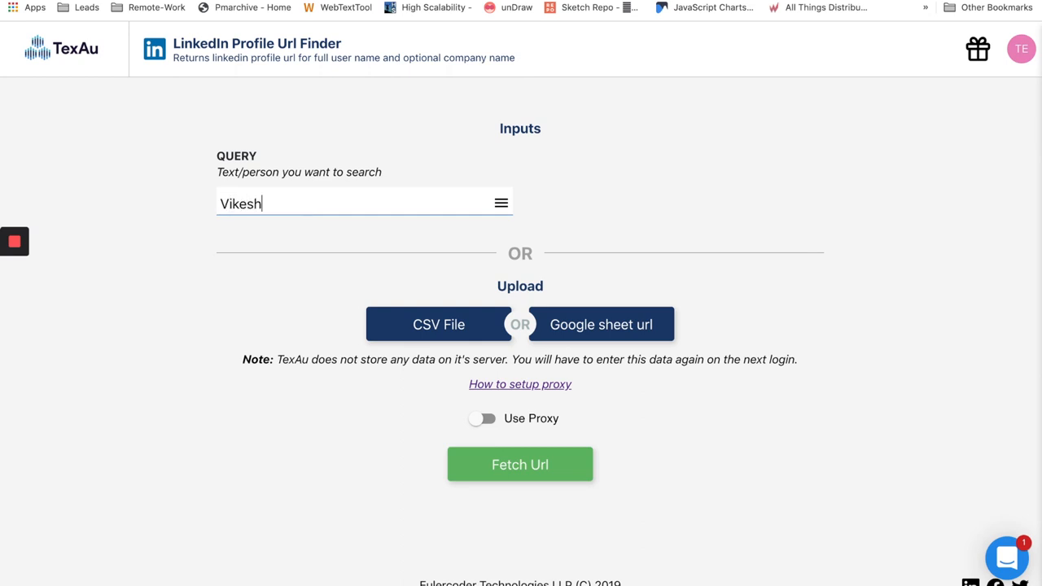
{"action": "type", "text": "Tiwari"}
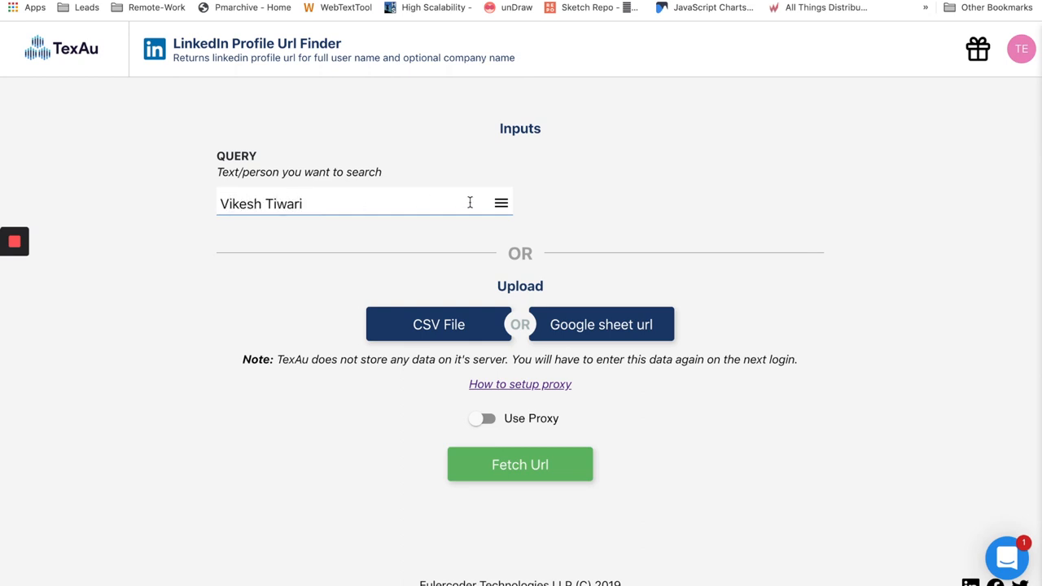
{"action": "mouse_move", "coordinate": [631, 350]}
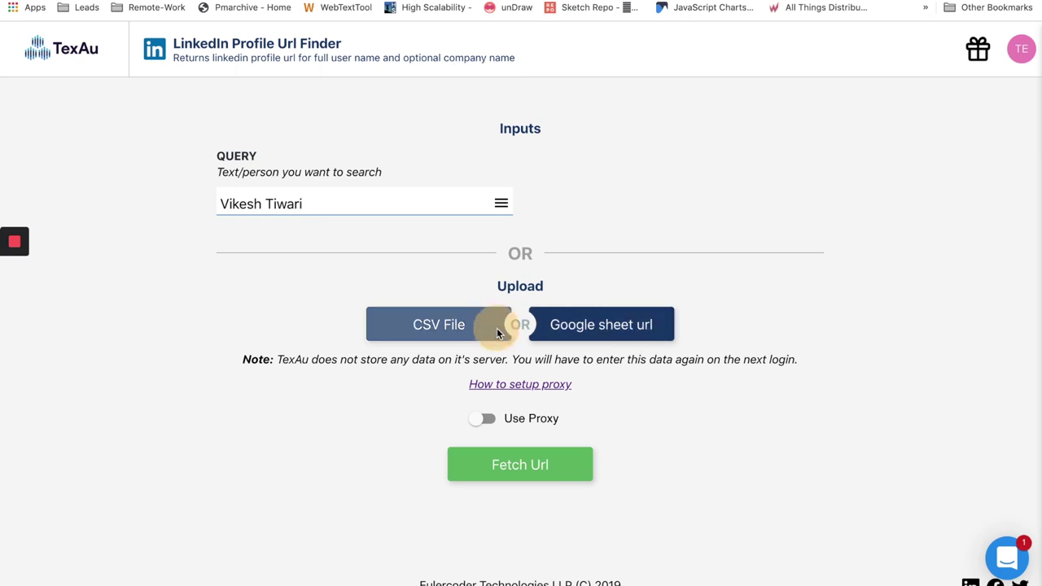
{"action": "left_click", "coordinate": [439, 324]}
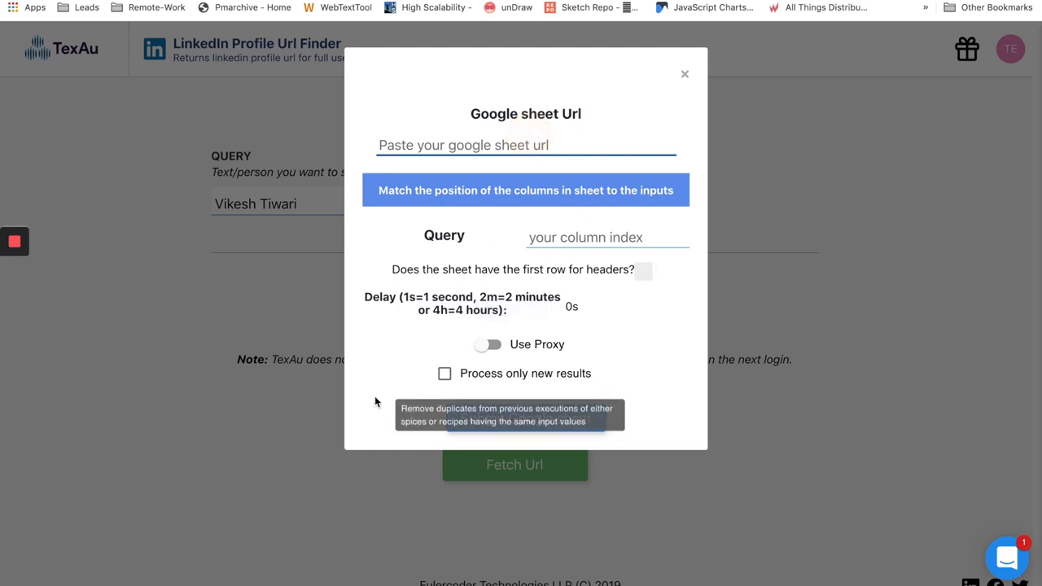
{"action": "left_click", "coordinate": [685, 74]}
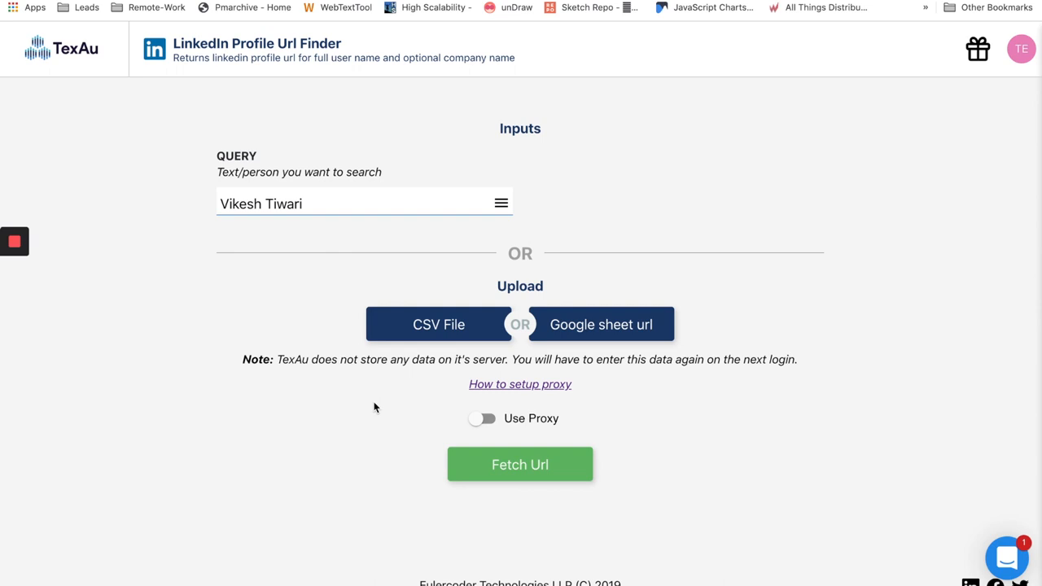
{"action": "mouse_move", "coordinate": [483, 419]}
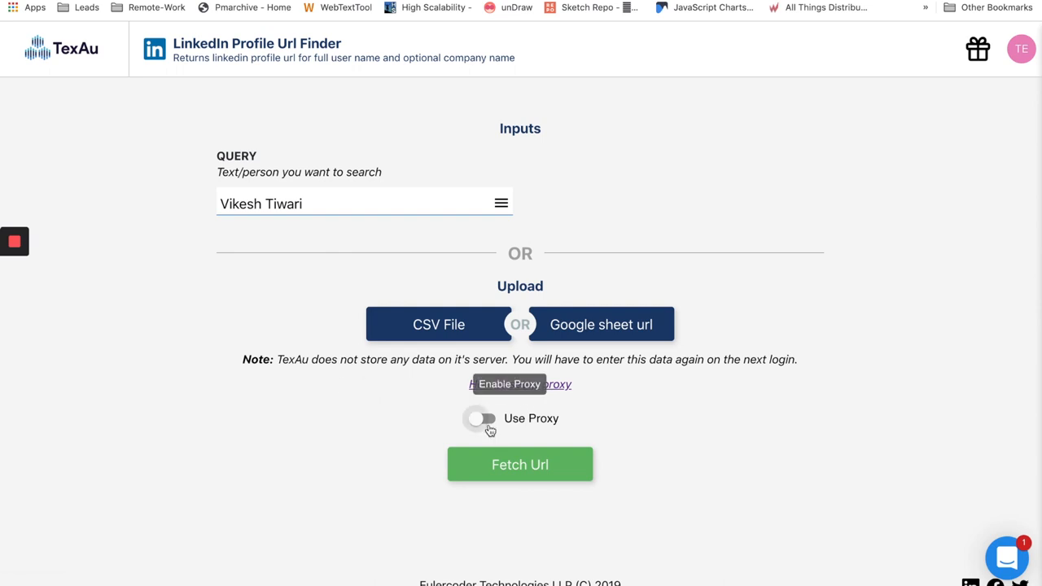
{"action": "mouse_move", "coordinate": [589, 424]}
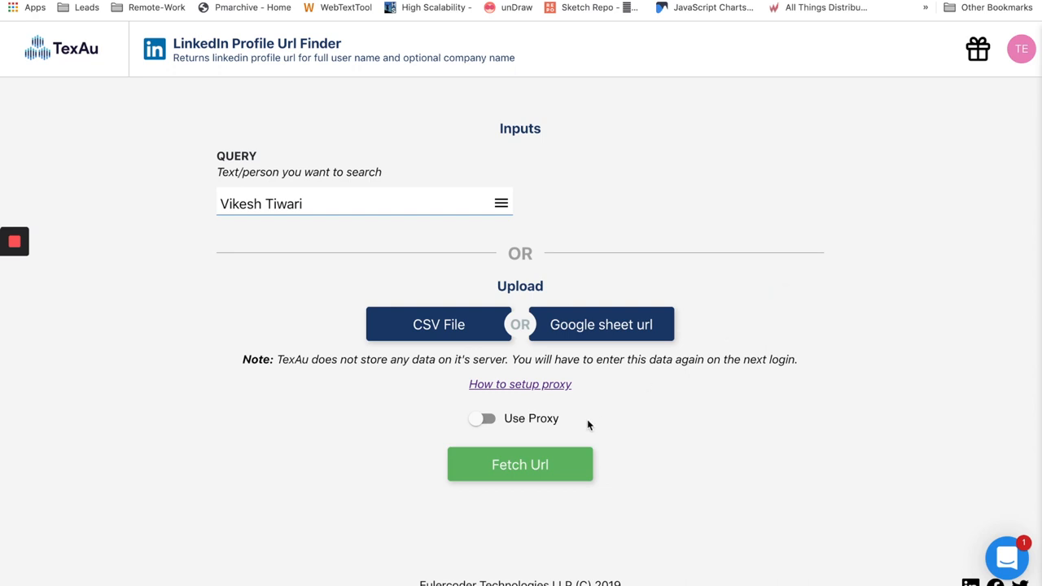
{"action": "left_click", "coordinate": [521, 464]}
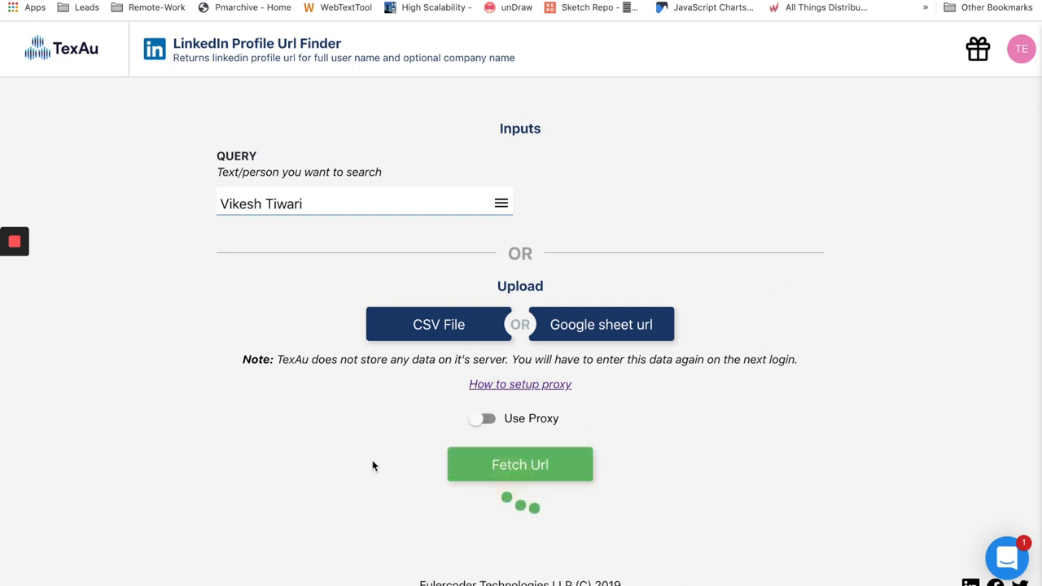
{"action": "left_click", "coordinate": [521, 465]}
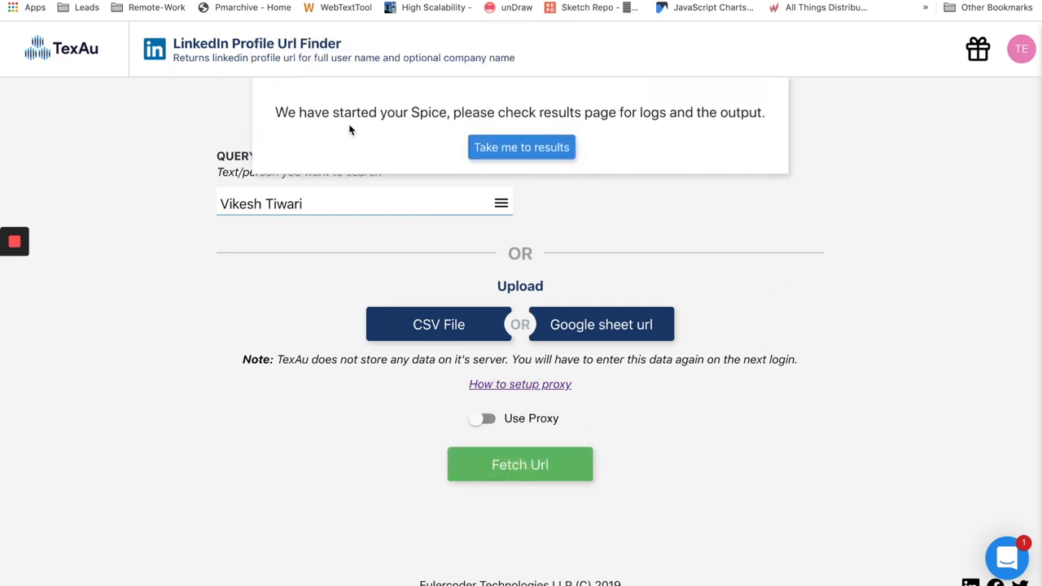
{"action": "left_click", "coordinate": [521, 147]}
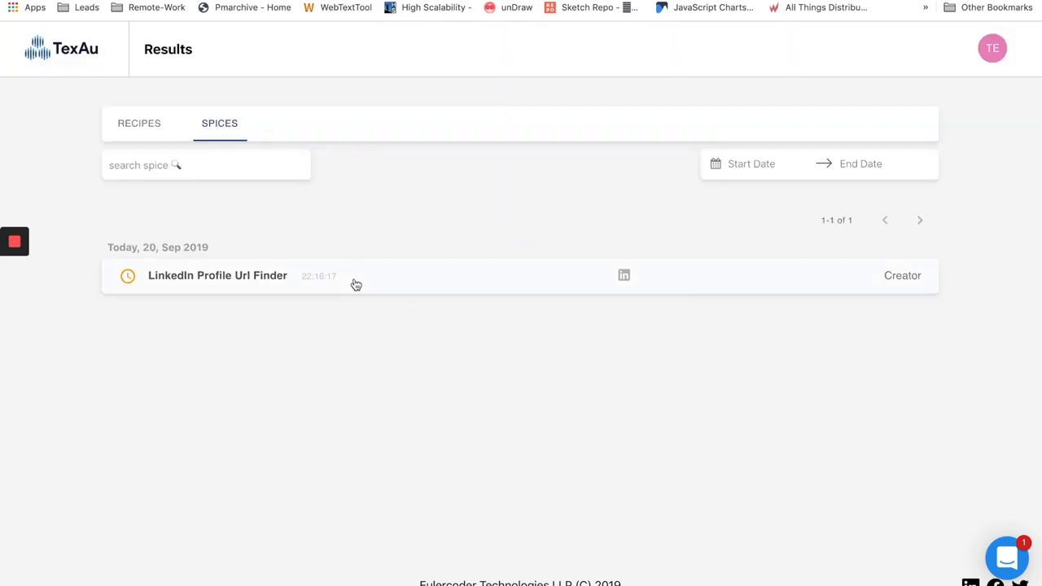
{"action": "left_click", "coordinate": [218, 275]}
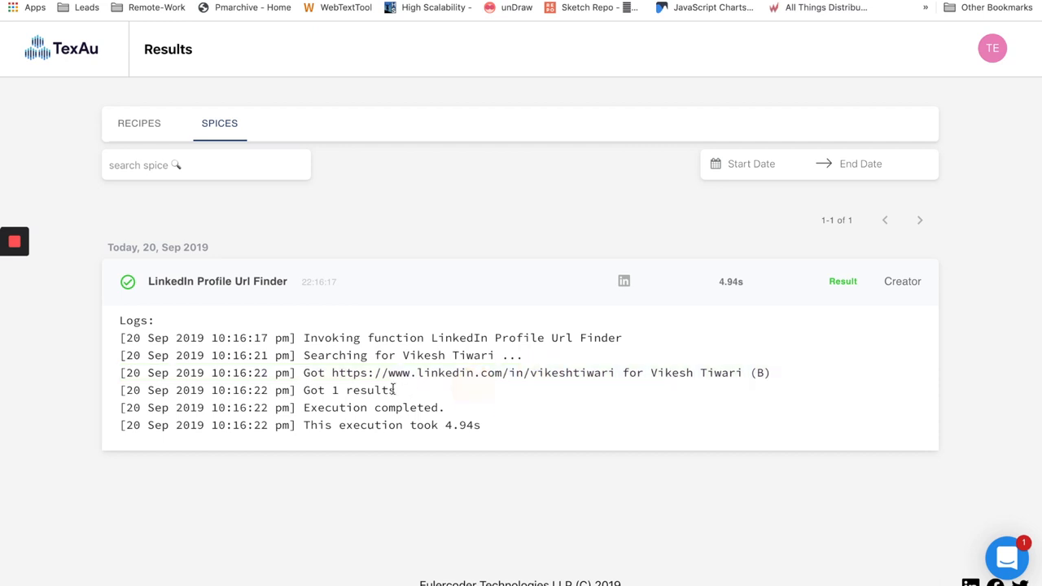
{"action": "mouse_move", "coordinate": [842, 281]}
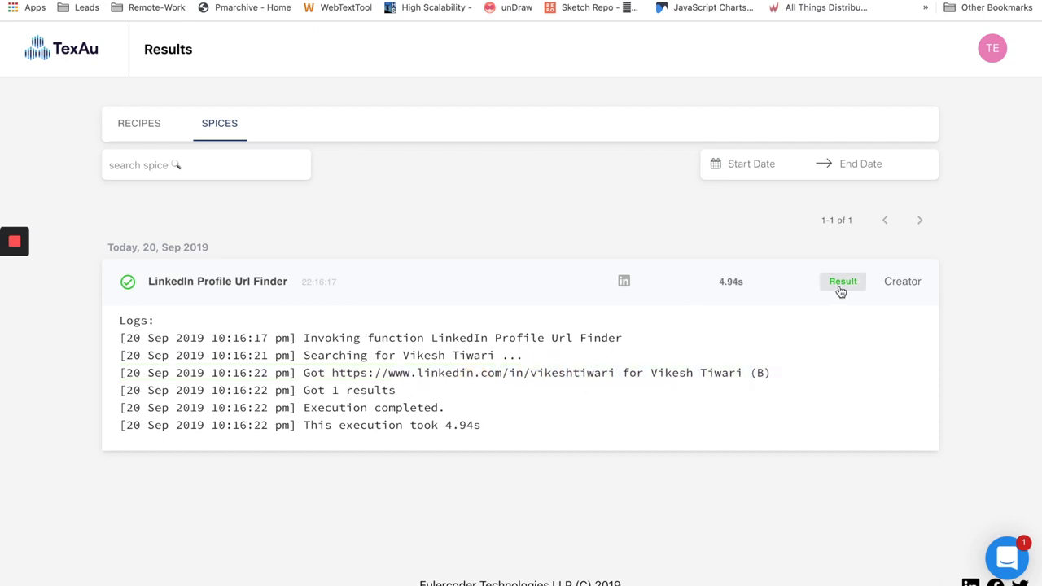
{"action": "left_click", "coordinate": [843, 281]}
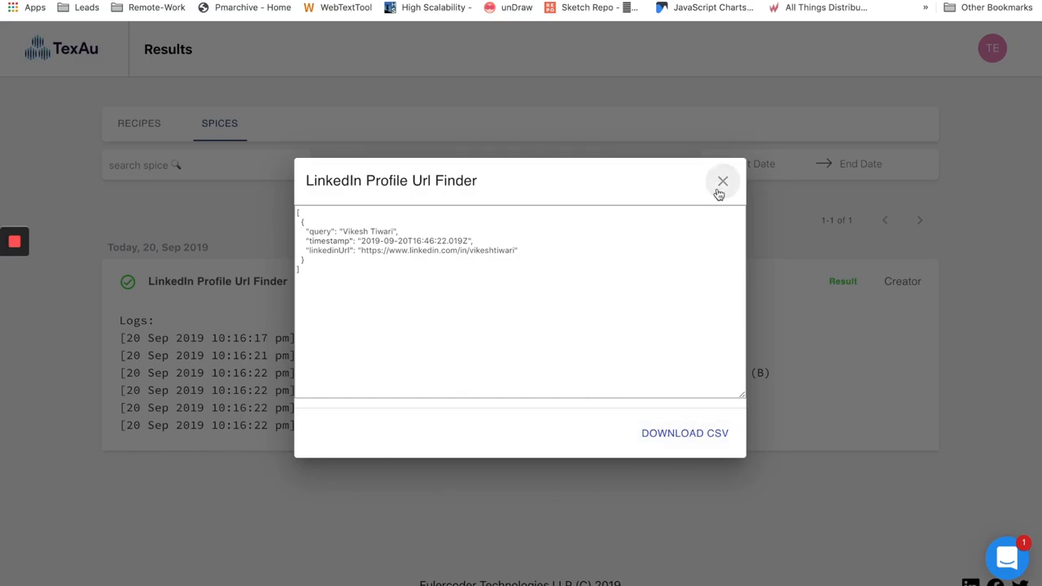
{"action": "left_click", "coordinate": [722, 180]}
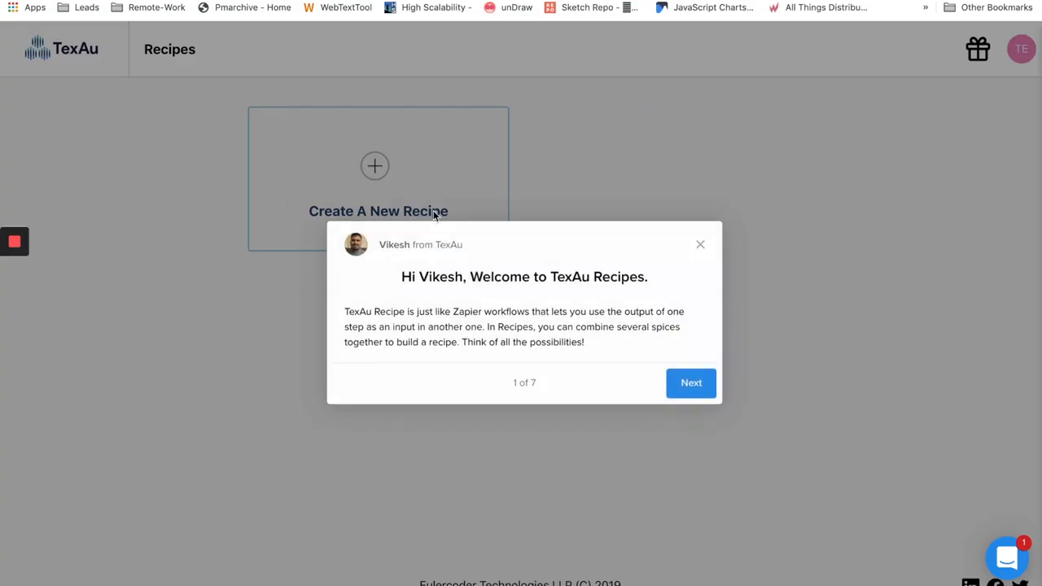
Create a new recipe and add the Slack User Extractor spice found by searching 'slack'.
{"action": "left_click", "coordinate": [690, 382]}
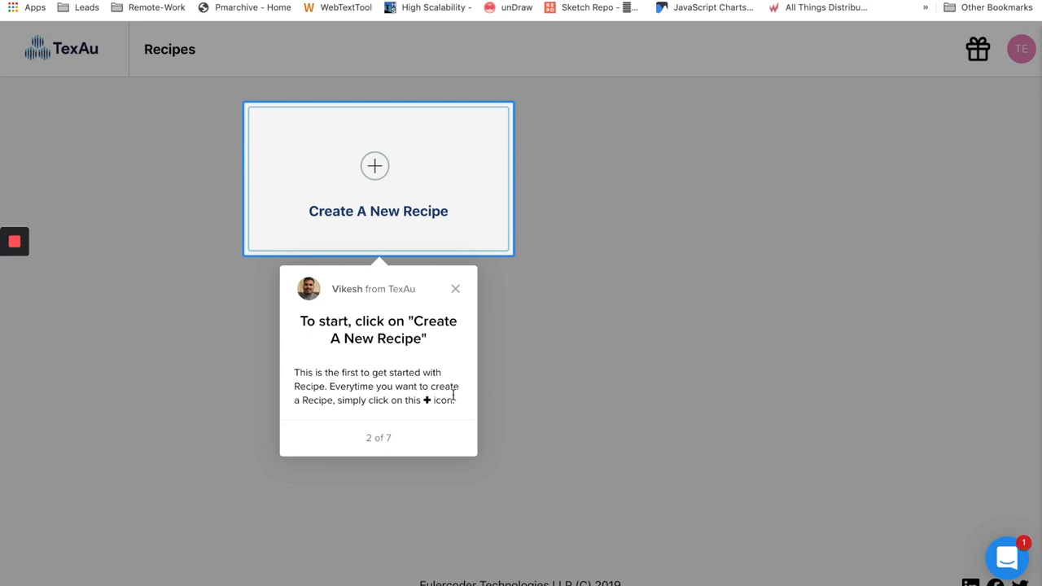
{"action": "left_click", "coordinate": [378, 166]}
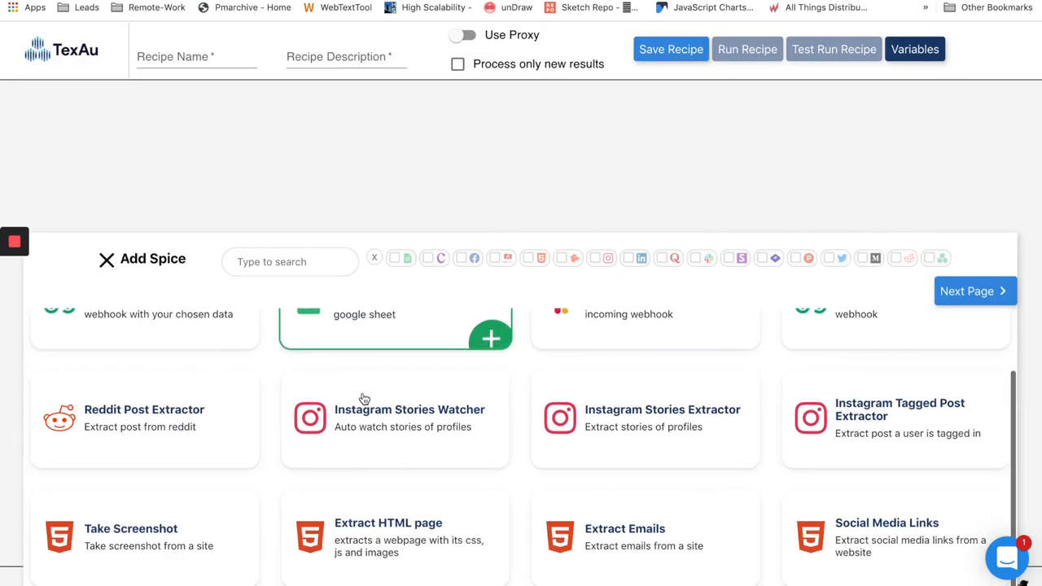
{"action": "left_click", "coordinate": [975, 291]}
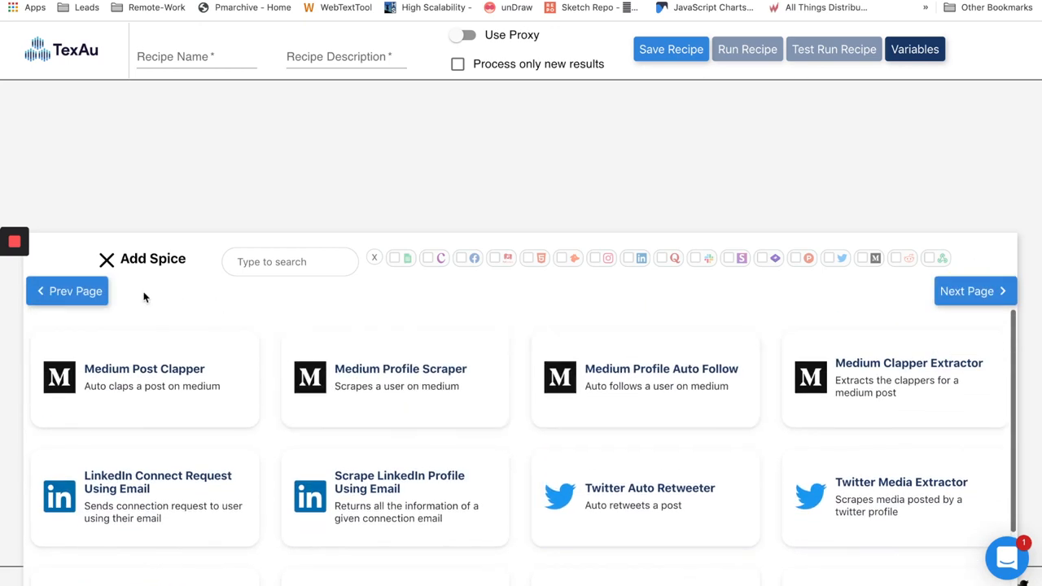
{"action": "left_click", "coordinate": [67, 290]}
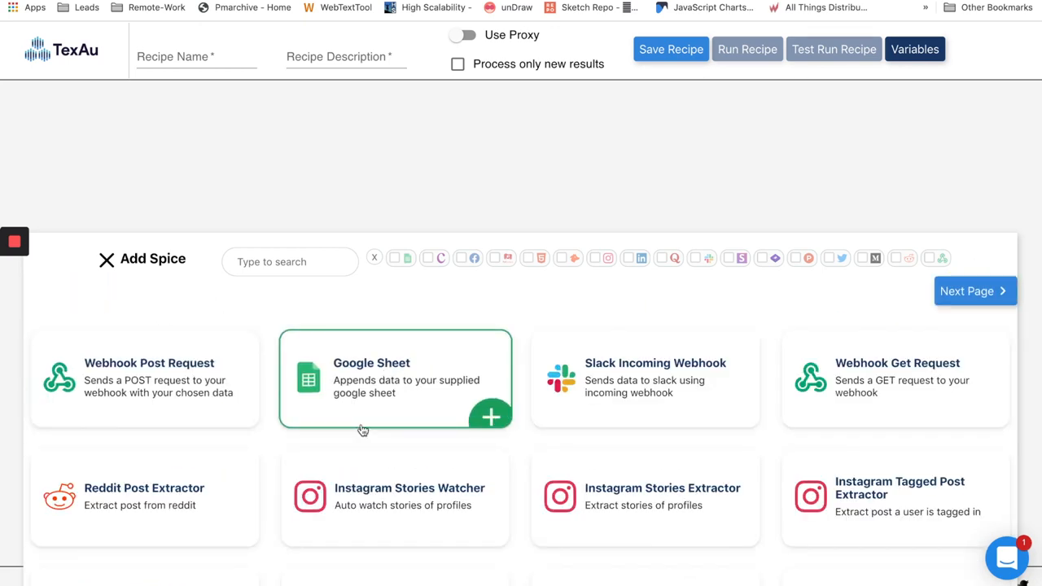
{"action": "left_click", "coordinate": [290, 261]}
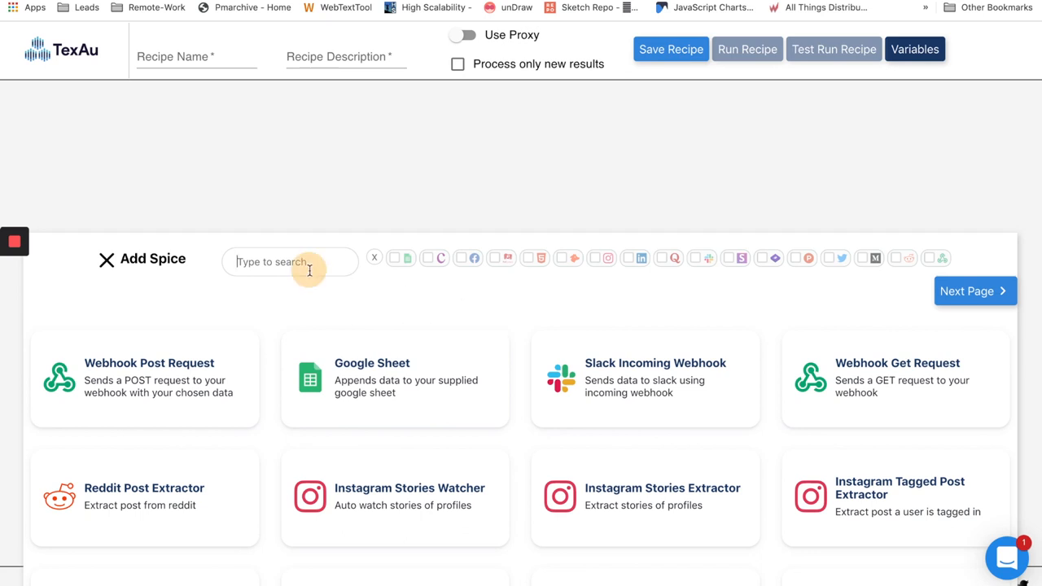
{"action": "type", "text": "slack"}
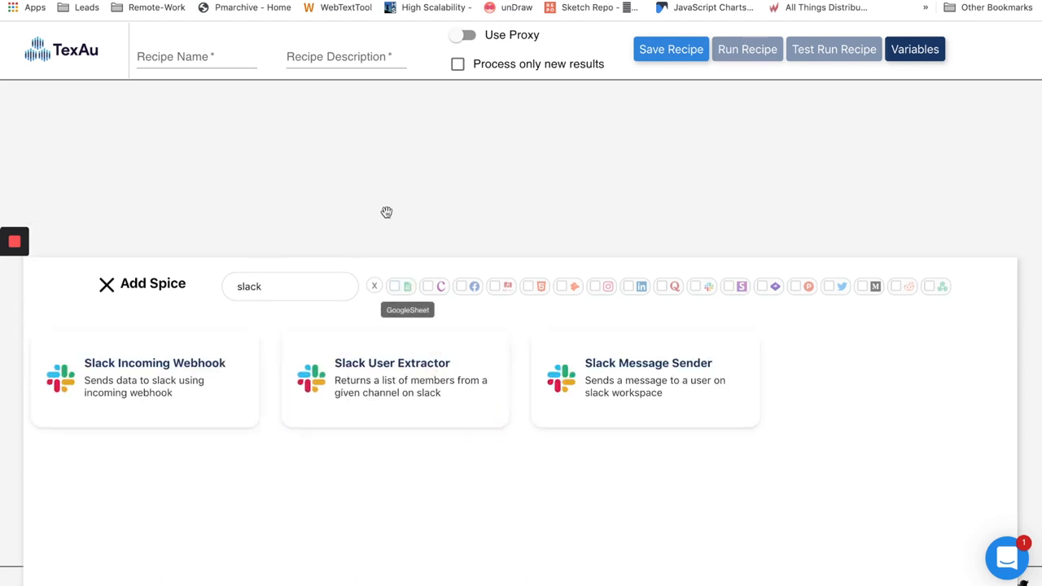
{"action": "left_click", "coordinate": [395, 378]}
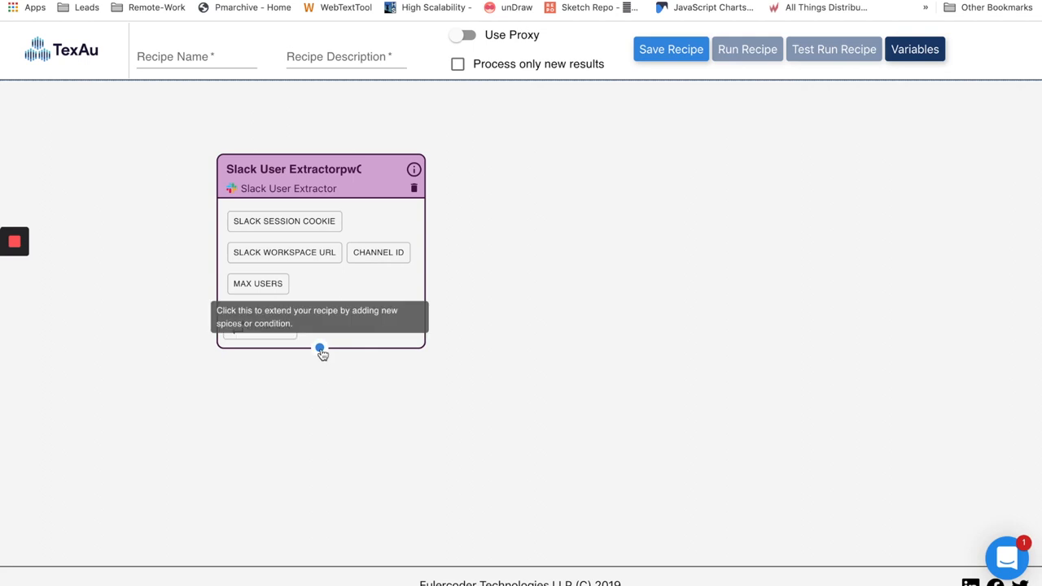
Append LinkedIn Profile Url Finder after the Slack node via a 'Linked' spice search.
{"action": "left_click", "coordinate": [319, 347]}
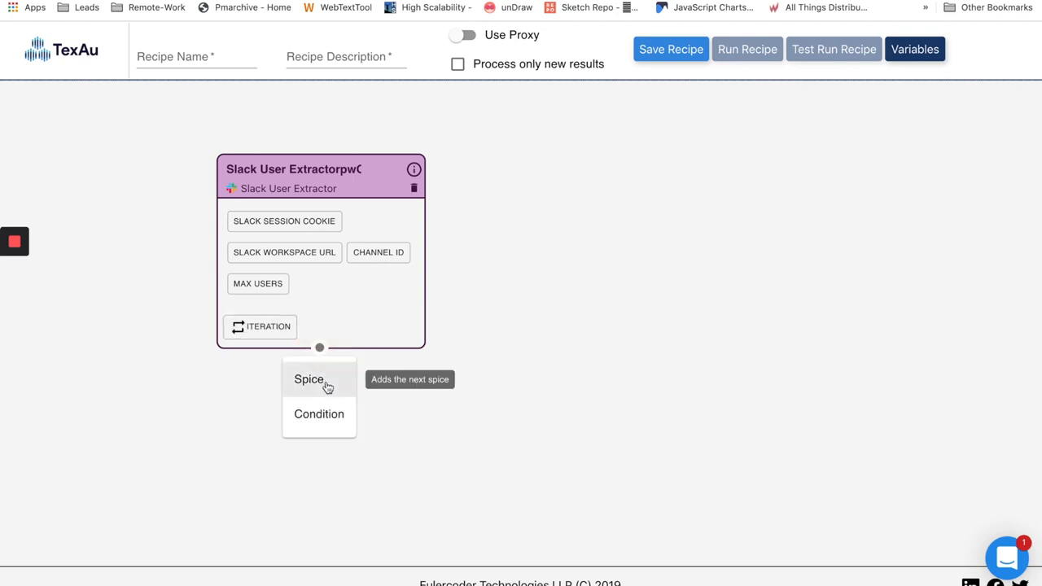
{"action": "left_click", "coordinate": [309, 379]}
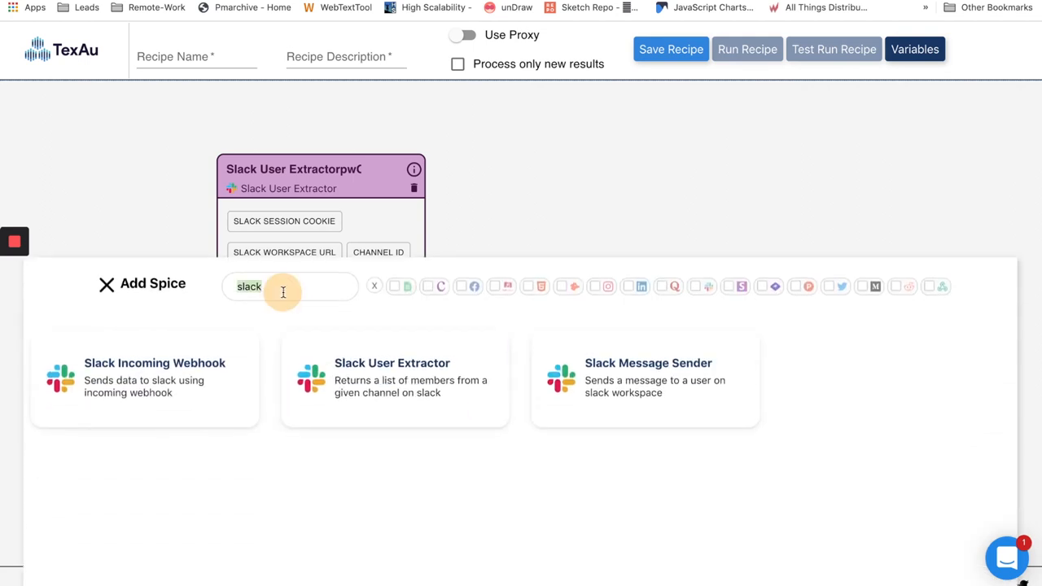
{"action": "type", "text": "L"}
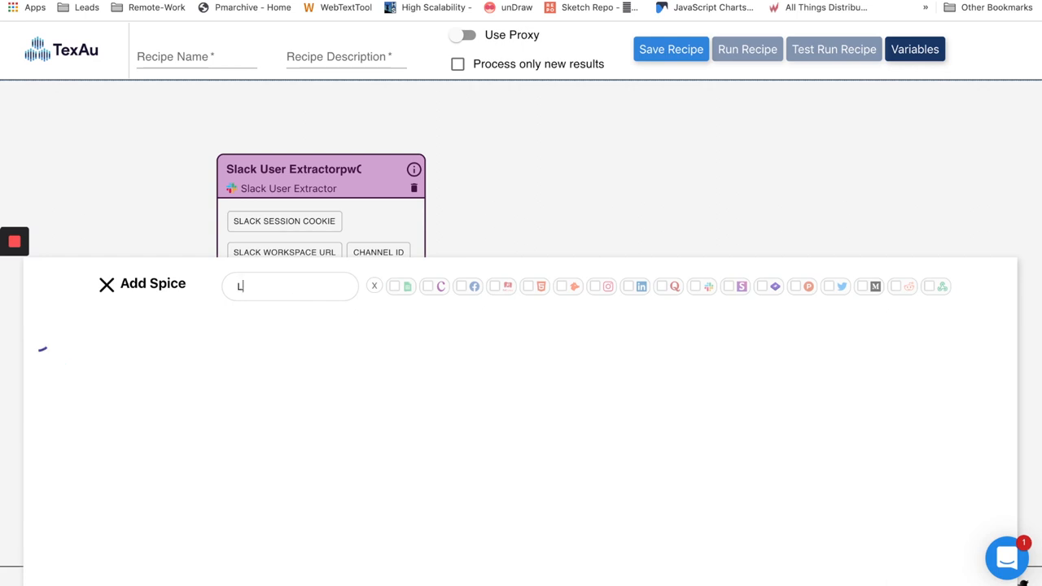
{"action": "type", "text": "inked"}
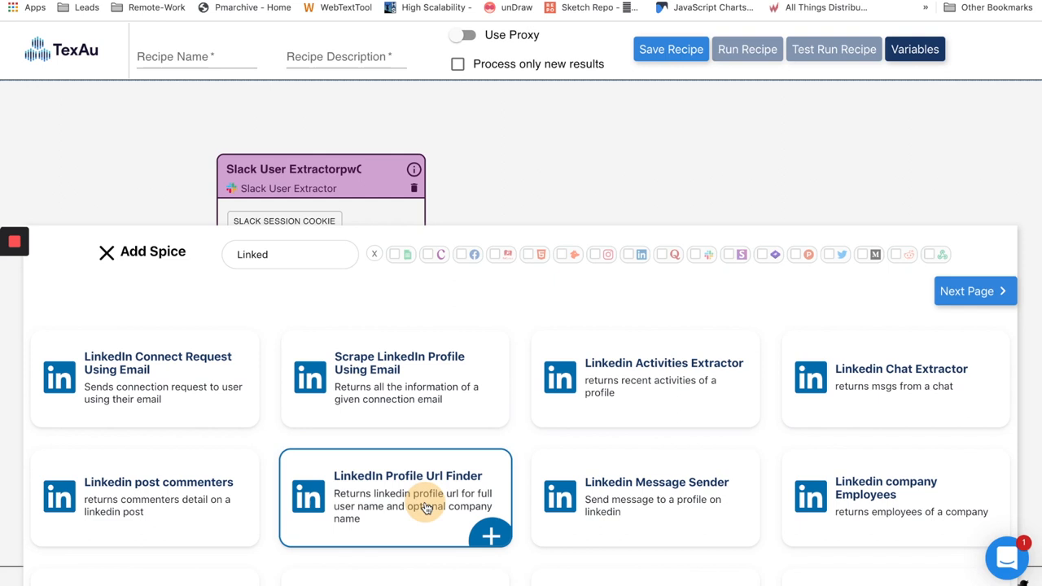
{"action": "mouse_move", "coordinate": [440, 210]}
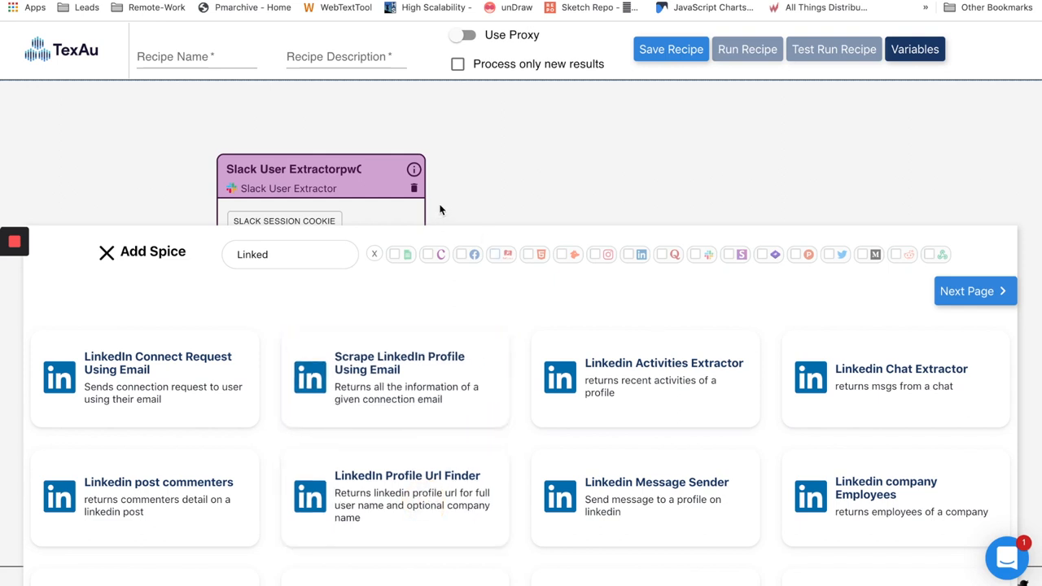
{"action": "mouse_move", "coordinate": [395, 497]}
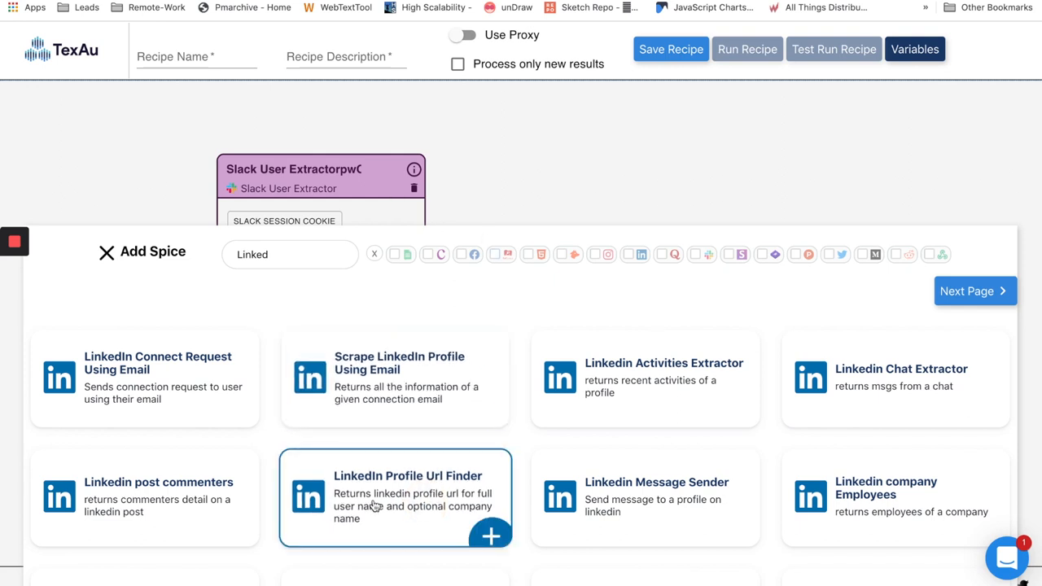
{"action": "left_click", "coordinate": [491, 536]}
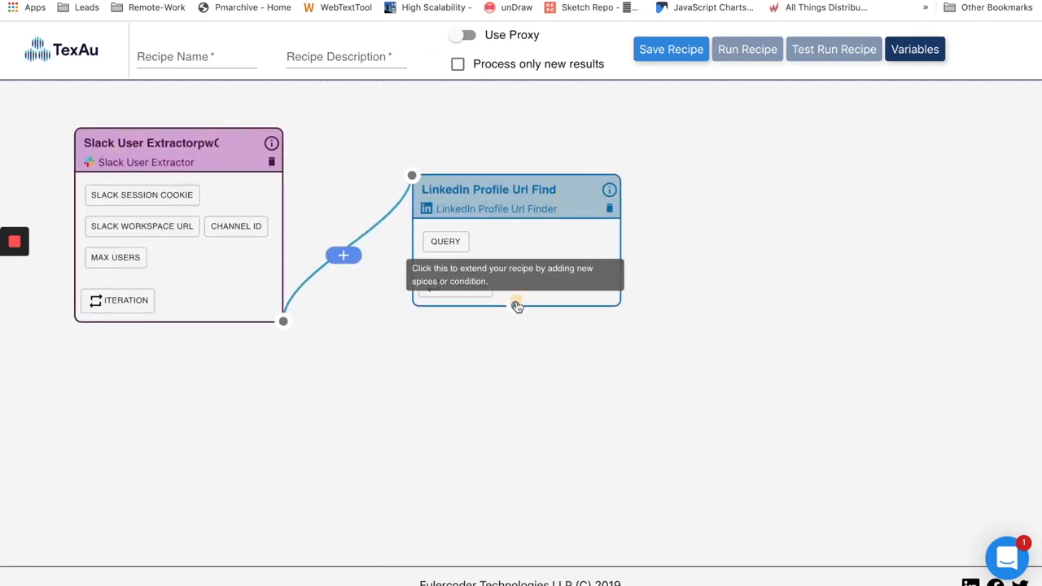
Extend the recipe after the Url Finder node and browse LinkedIn spices for Connect Request.
{"action": "left_click", "coordinate": [343, 255]}
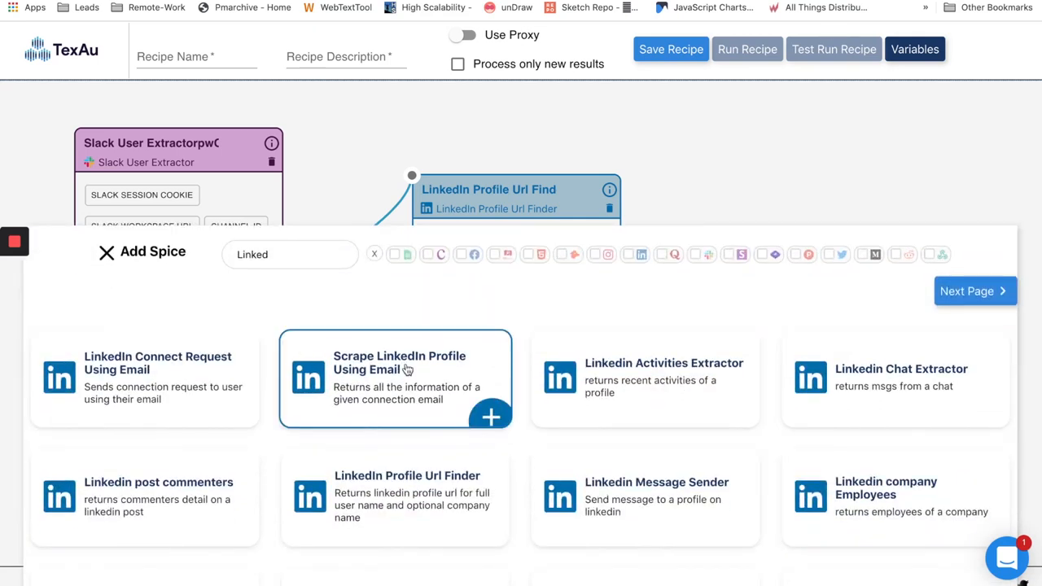
{"action": "mouse_move", "coordinate": [640, 407]}
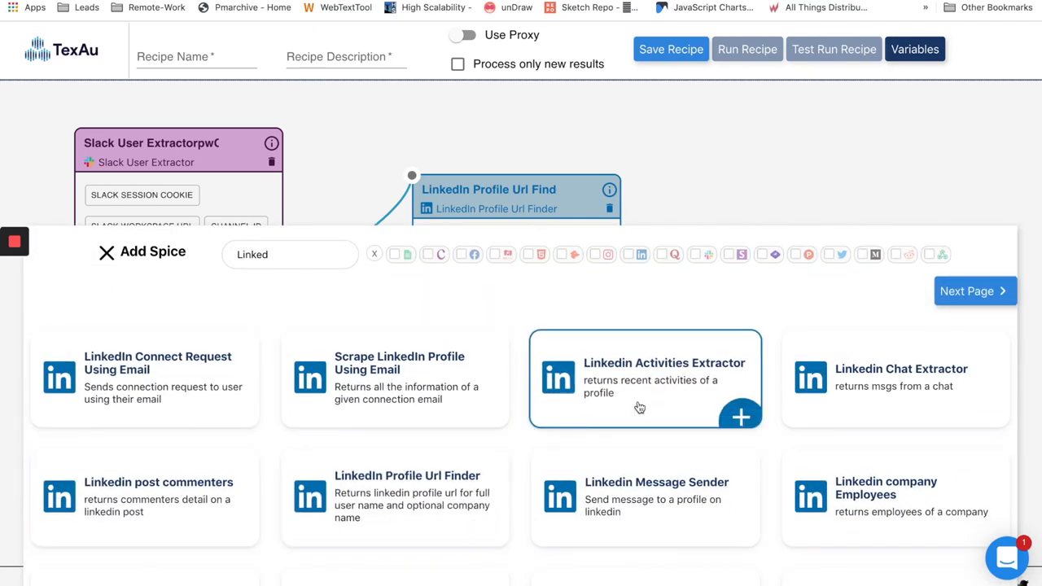
{"action": "mouse_move", "coordinate": [975, 292]}
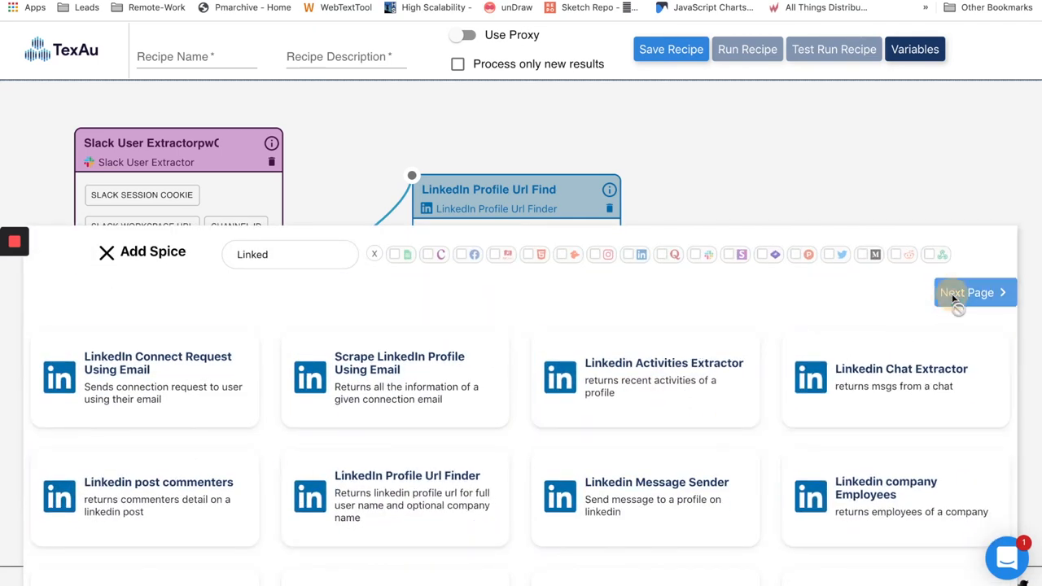
{"action": "left_click", "coordinate": [975, 292]}
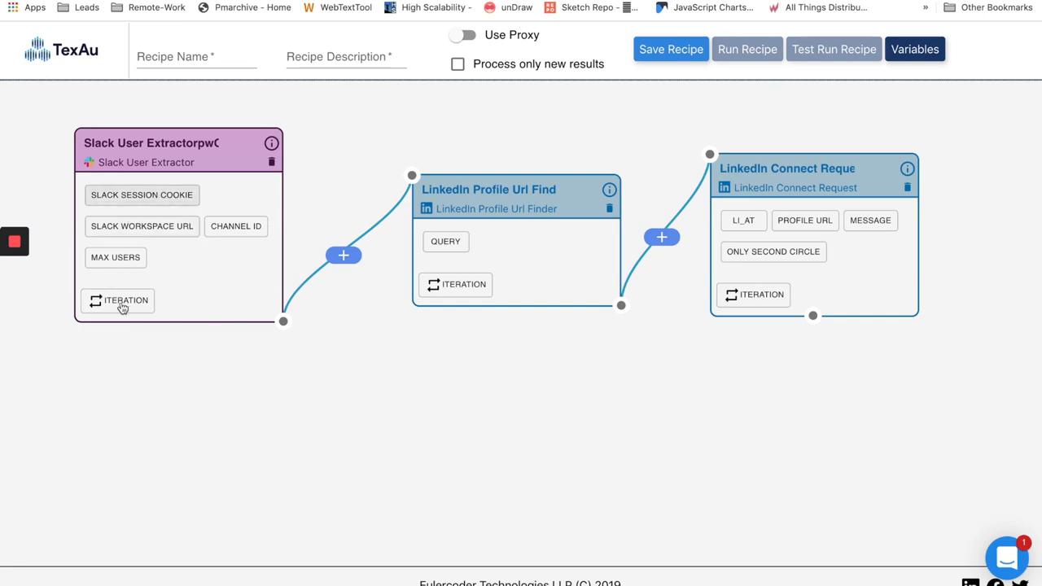
{"action": "mouse_move", "coordinate": [455, 284]}
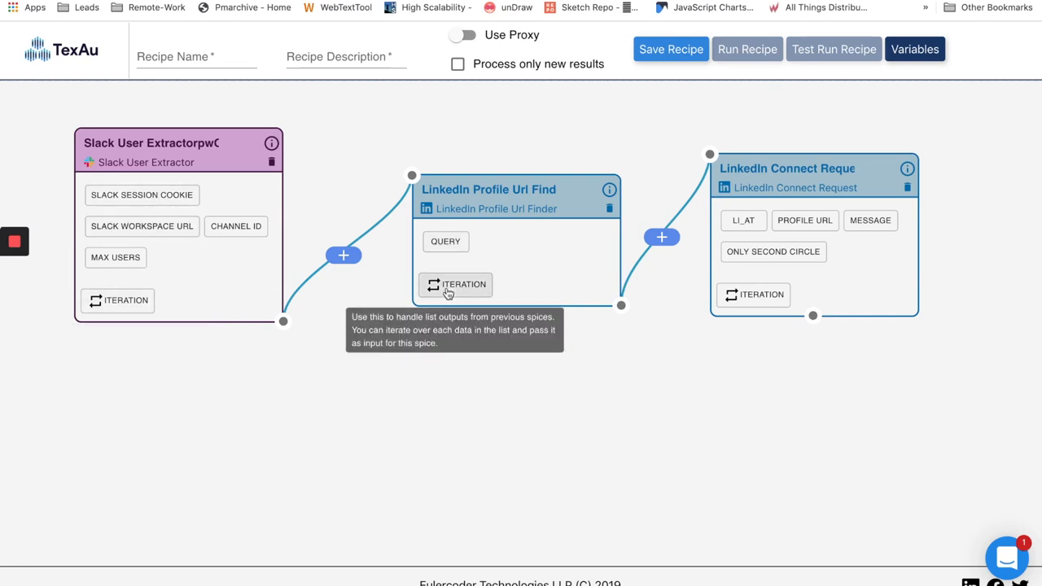
Set the Connect Request node to iterate over LinkedIn Profile Url Finder results.
{"action": "left_click", "coordinate": [456, 285]}
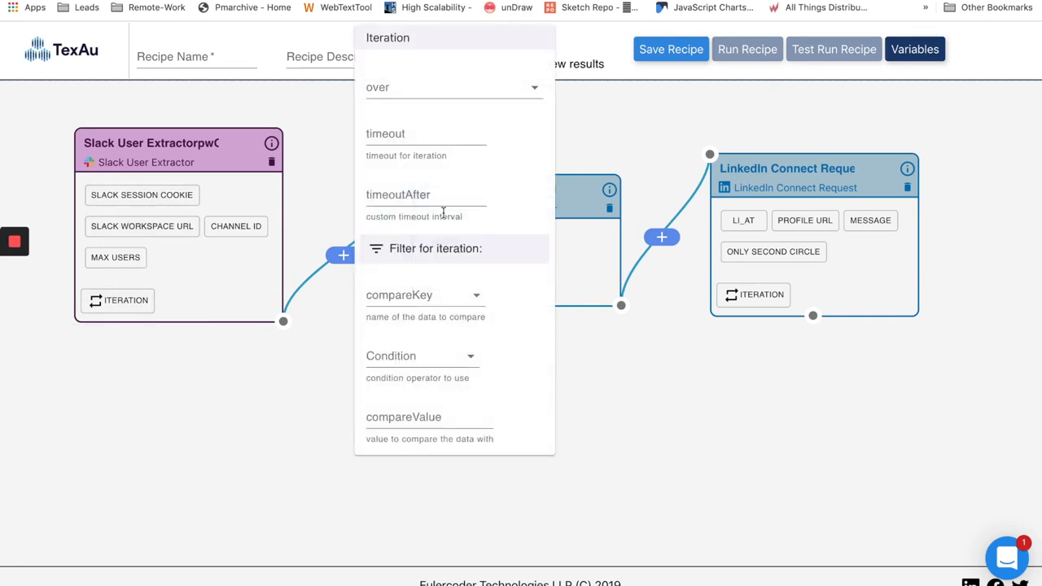
{"action": "left_click", "coordinate": [453, 87]}
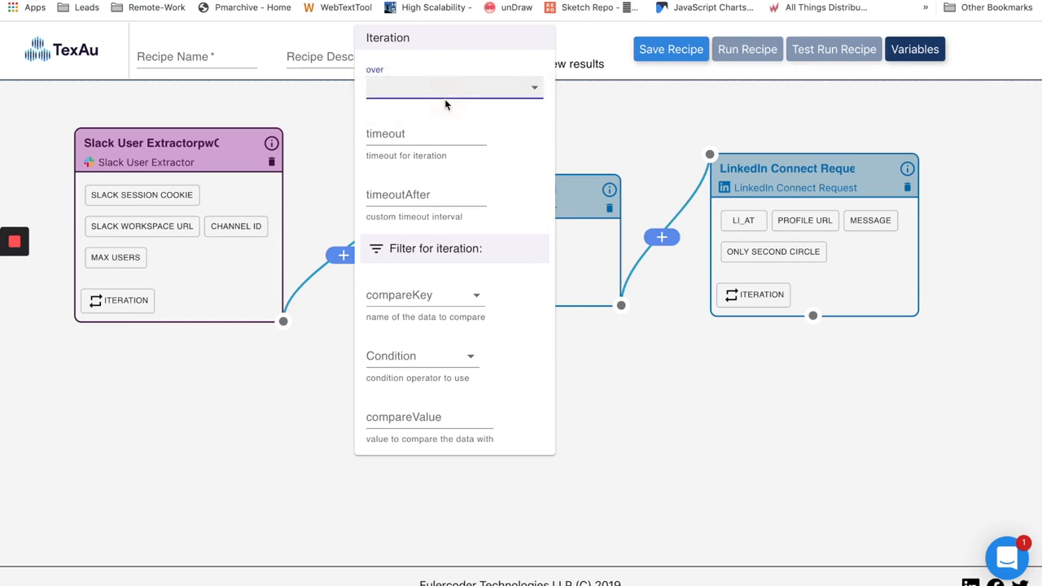
{"action": "left_click", "coordinate": [454, 88]}
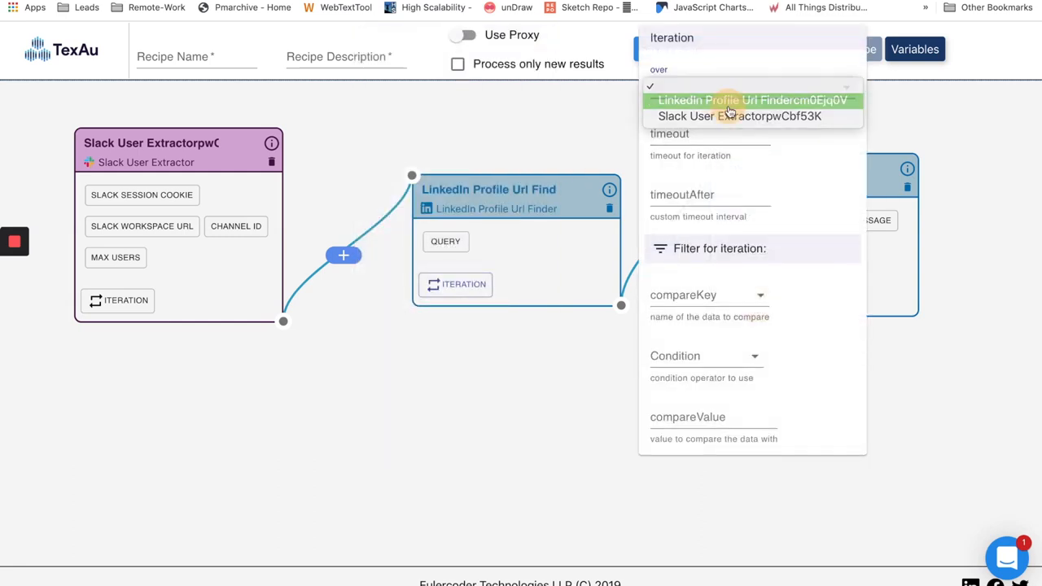
{"action": "left_click", "coordinate": [750, 100]}
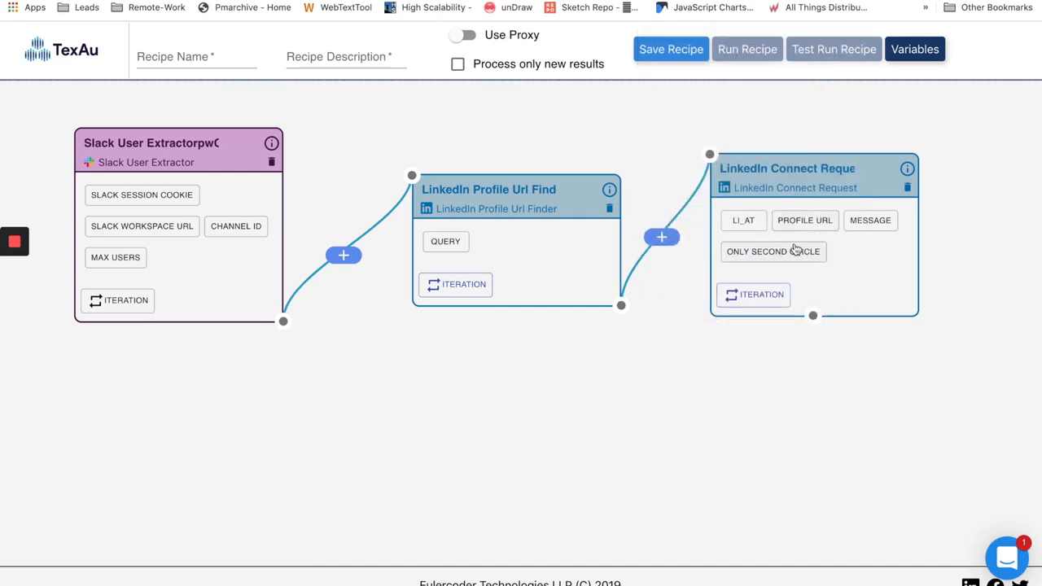
{"action": "mouse_move", "coordinate": [401, 223]}
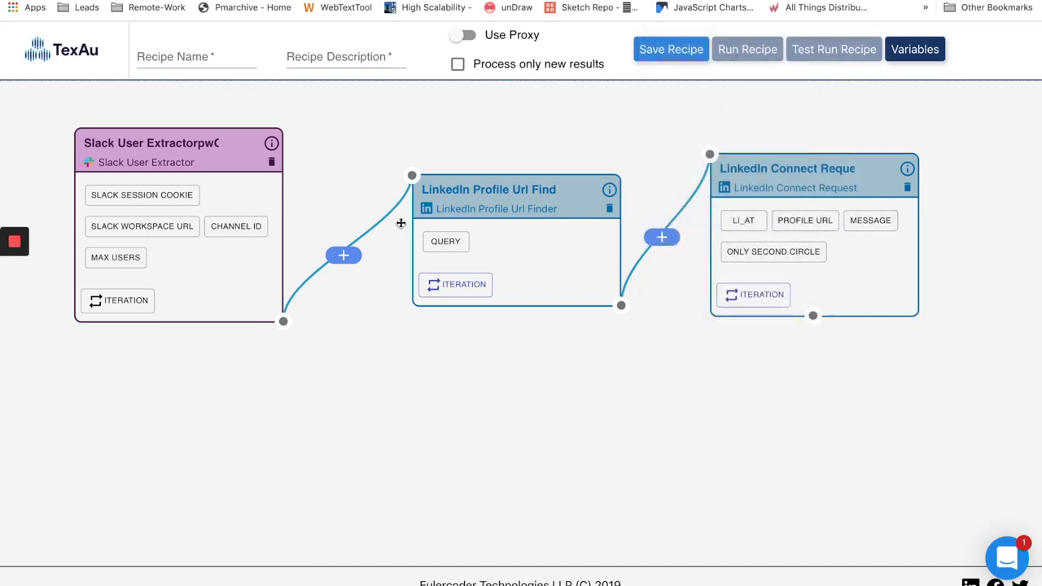
Name the recipe 'Slack to LinkedIN', describe it 'Find Slack users on LinkedIn', save, and run with Variables.
{"action": "left_click", "coordinate": [196, 56]}
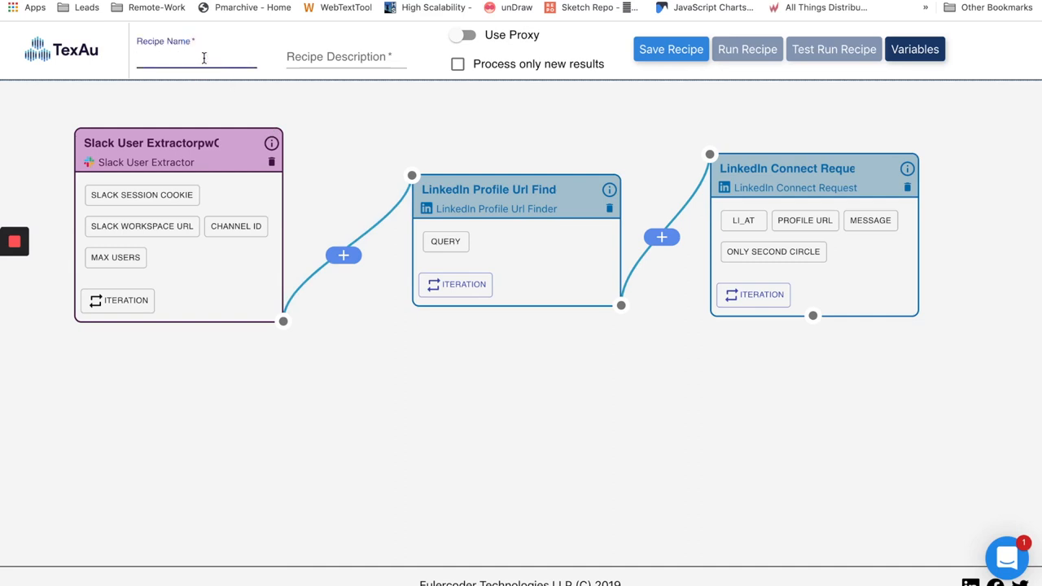
{"action": "type", "text": "Slack to LinkedIN"}
{"action": "left_click", "coordinate": [346, 57]}
{"action": "type", "text": "F"}
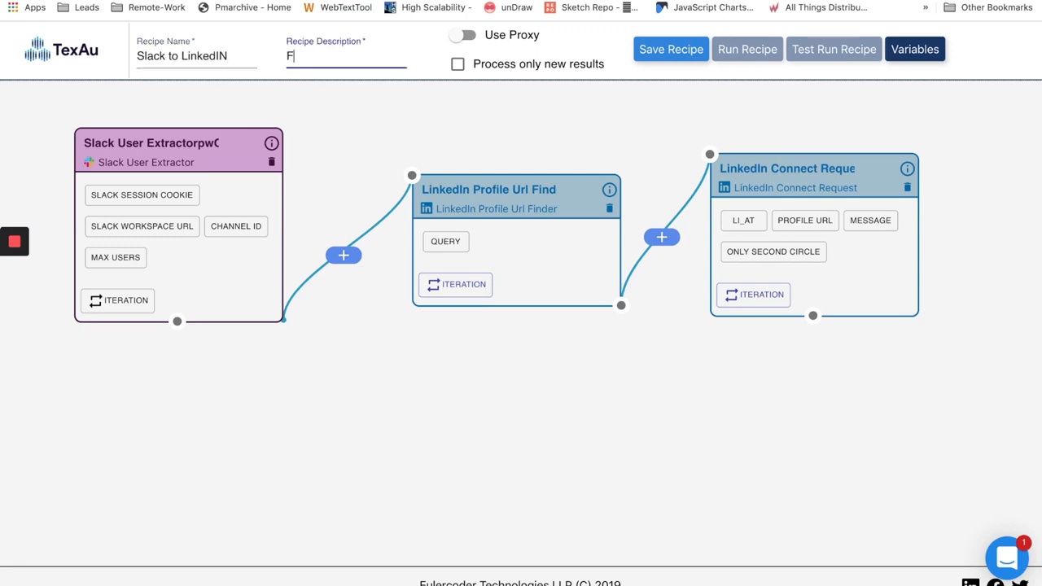
{"action": "type", "text": "ind Slack users on Li"}
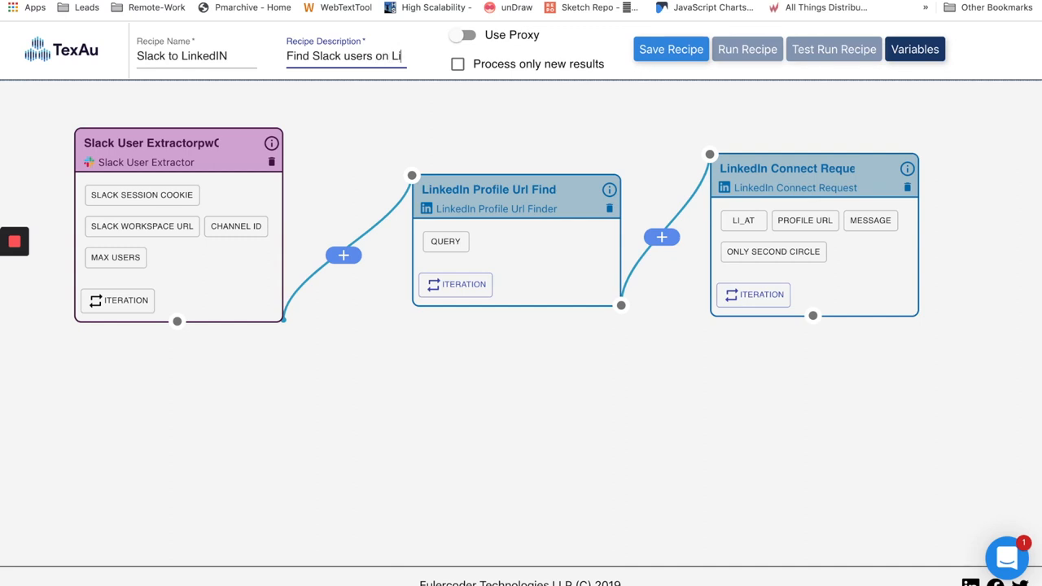
{"action": "mouse_move", "coordinate": [524, 69]}
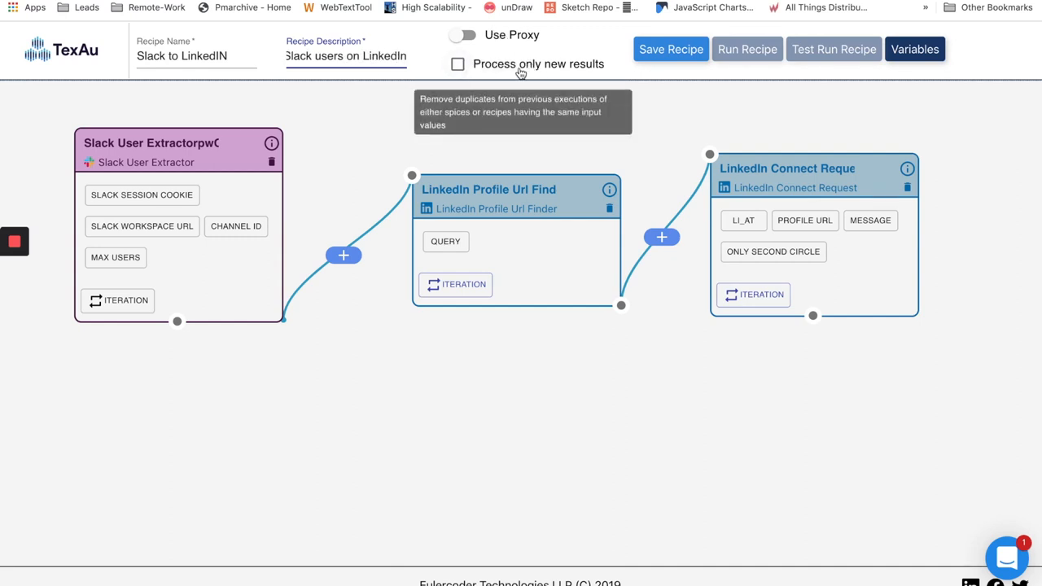
{"action": "mouse_move", "coordinate": [658, 75]}
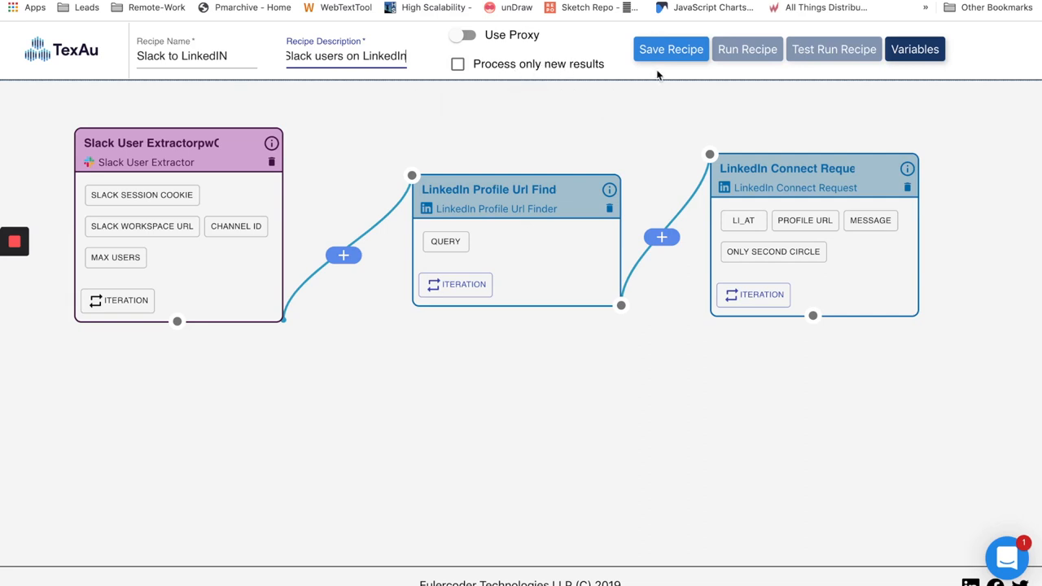
{"action": "mouse_move", "coordinate": [834, 49]}
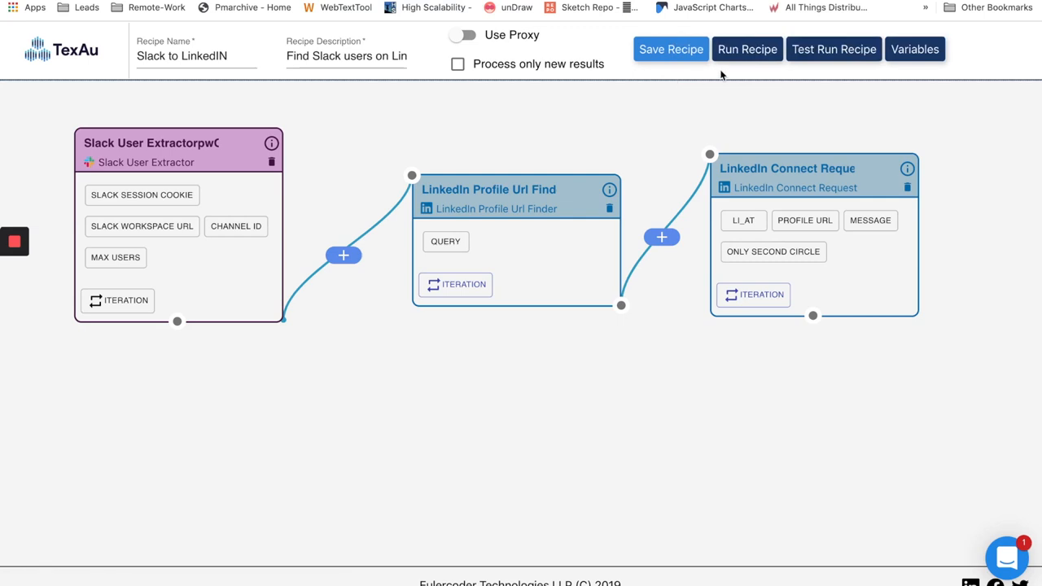
{"action": "mouse_move", "coordinate": [915, 48]}
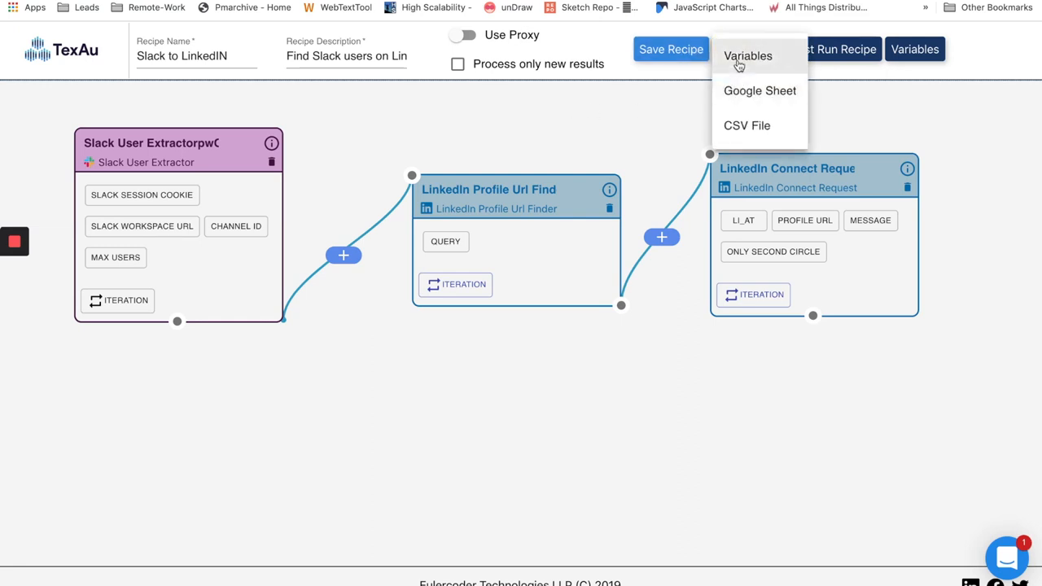
{"action": "left_click", "coordinate": [463, 126]}
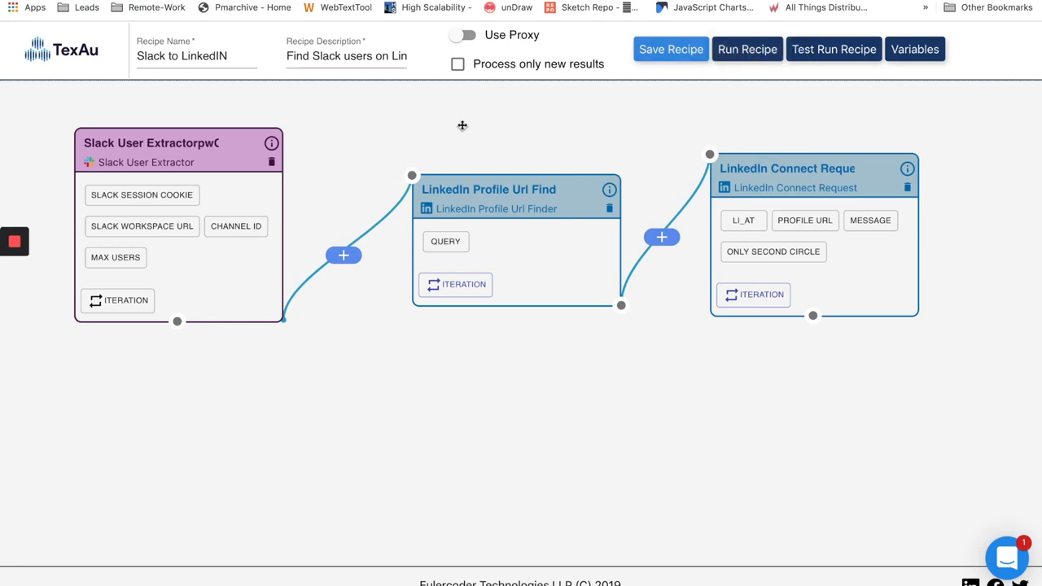
Browse the Spices list, toggling the Slack, FullContact and Facebook filters on and off.
{"action": "left_click", "coordinate": [747, 49]}
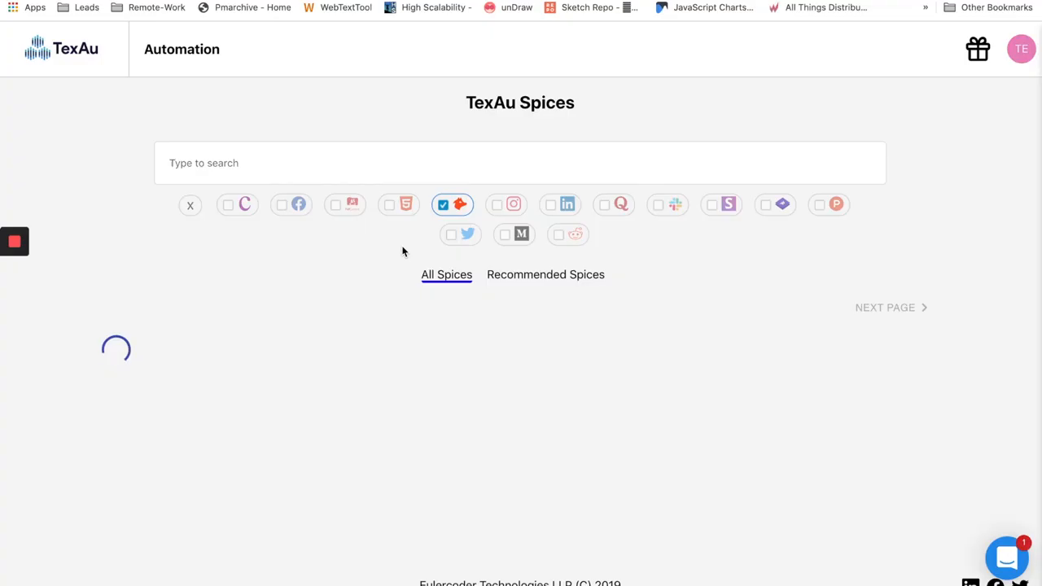
{"action": "left_click", "coordinate": [452, 204]}
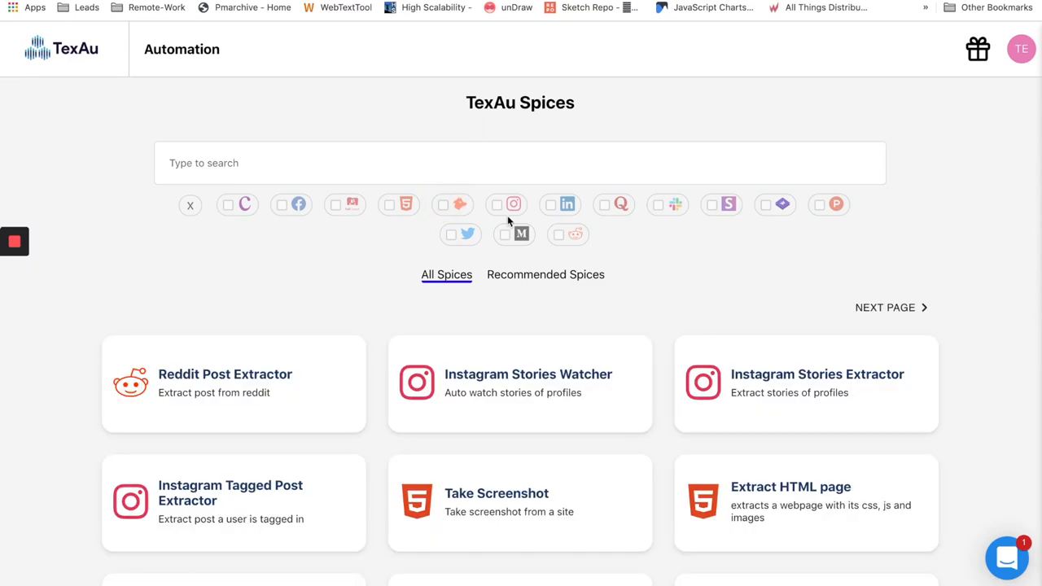
{"action": "mouse_move", "coordinate": [461, 244]}
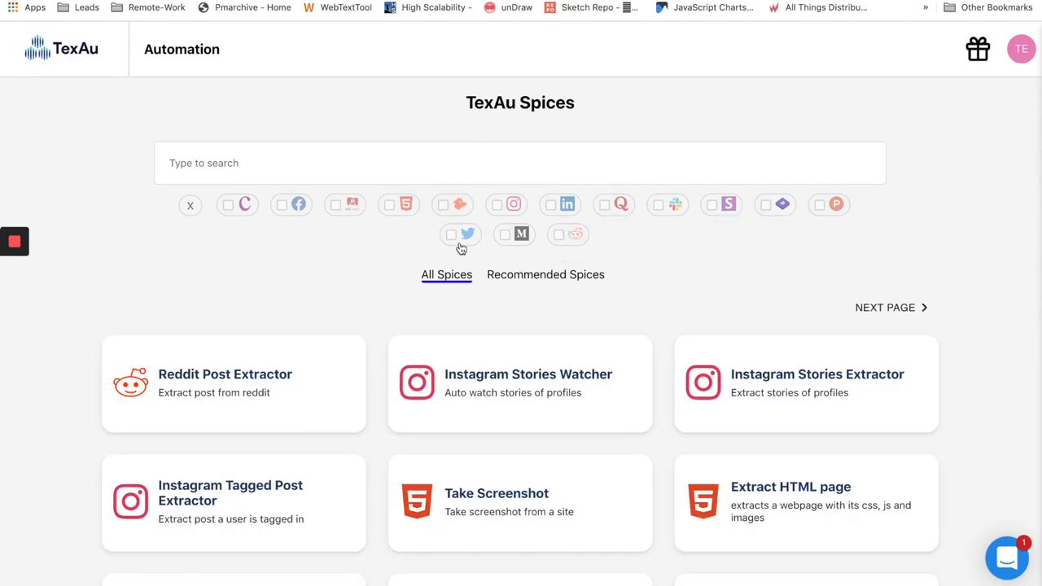
{"action": "left_click", "coordinate": [335, 203]}
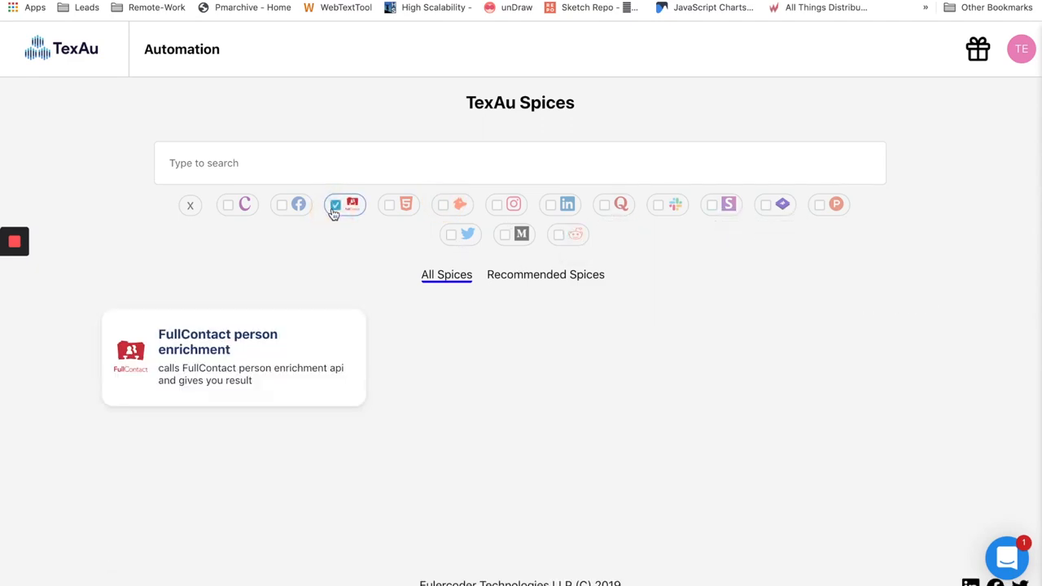
{"action": "left_click", "coordinate": [336, 205]}
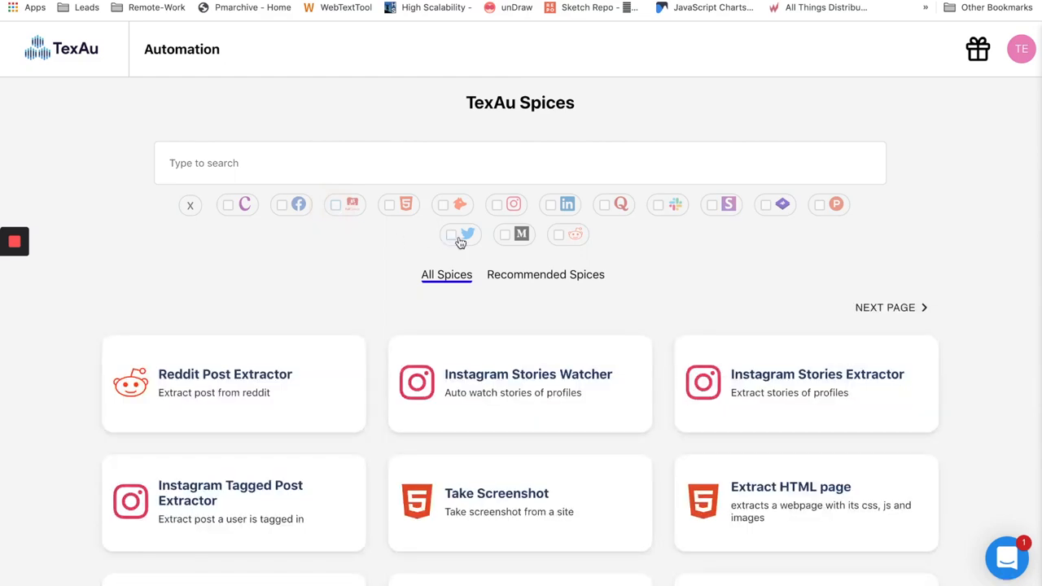
{"action": "left_click", "coordinate": [506, 234]}
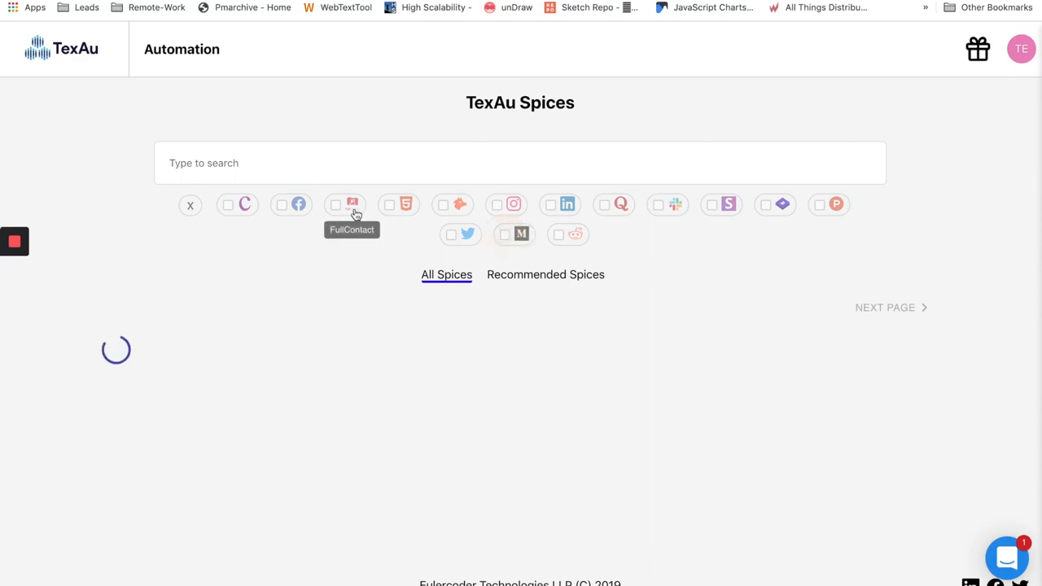
{"action": "left_click", "coordinate": [282, 204]}
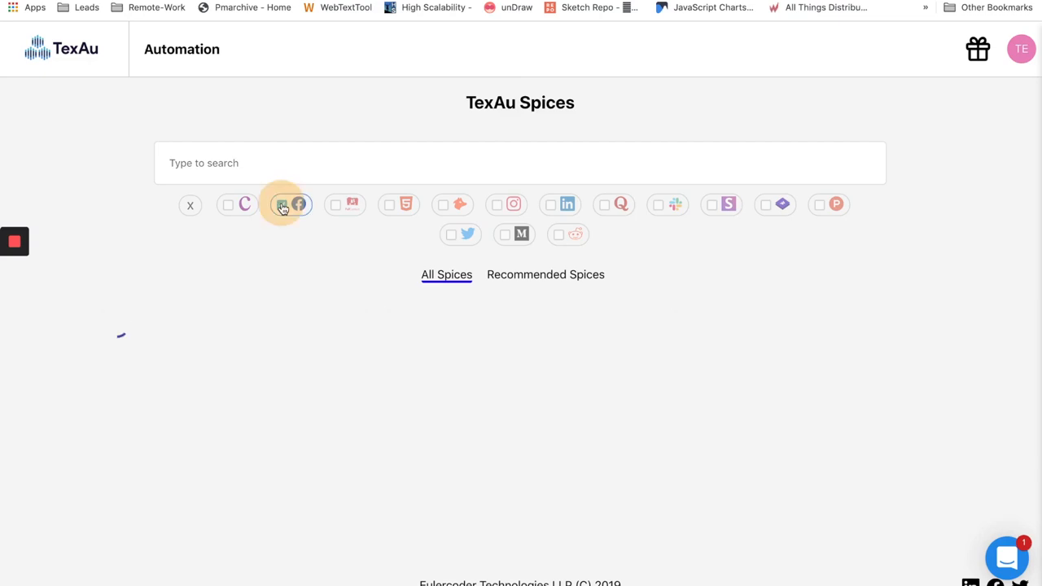
{"action": "left_click", "coordinate": [281, 205]}
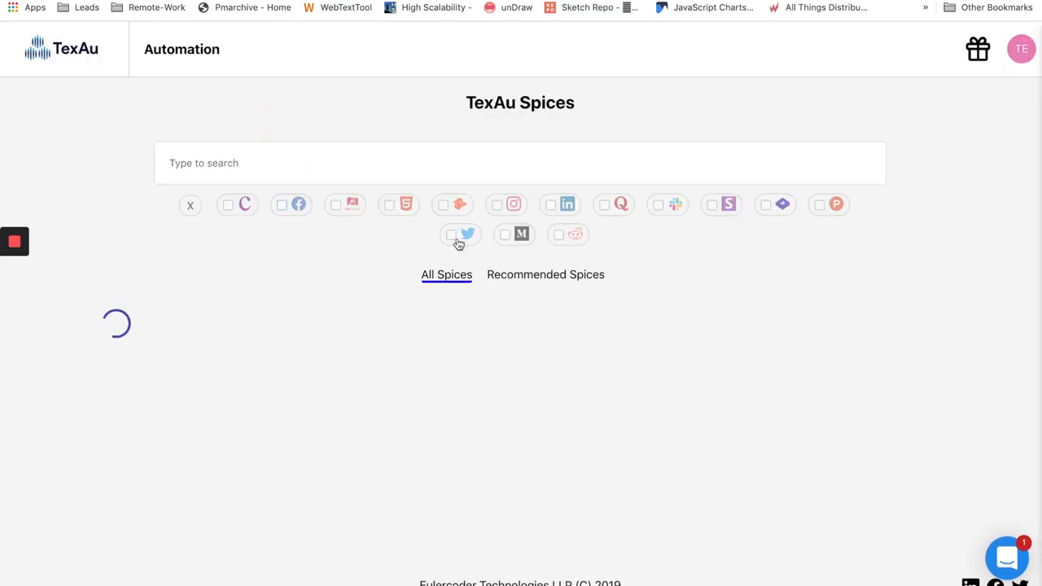
{"action": "left_click", "coordinate": [450, 235]}
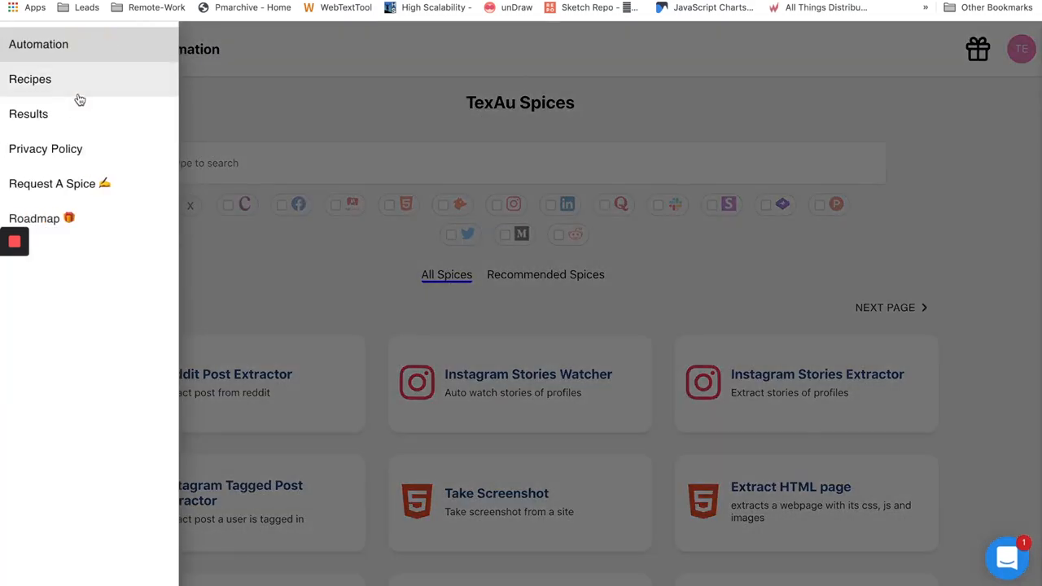
Go to Results and expand the Slack to LinkedIN run's logs.
{"action": "left_click", "coordinate": [27, 113]}
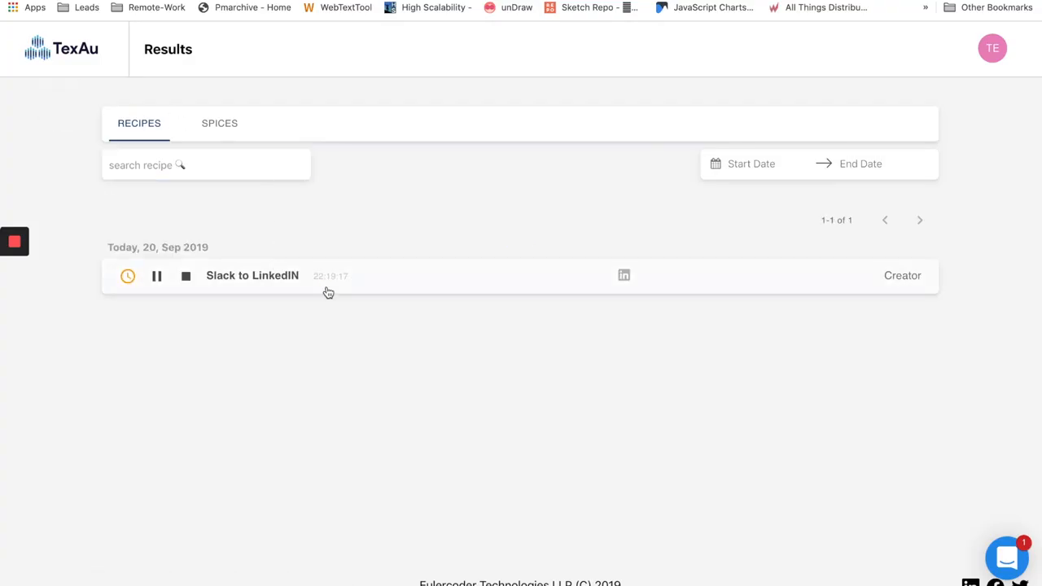
{"action": "left_click", "coordinate": [251, 276]}
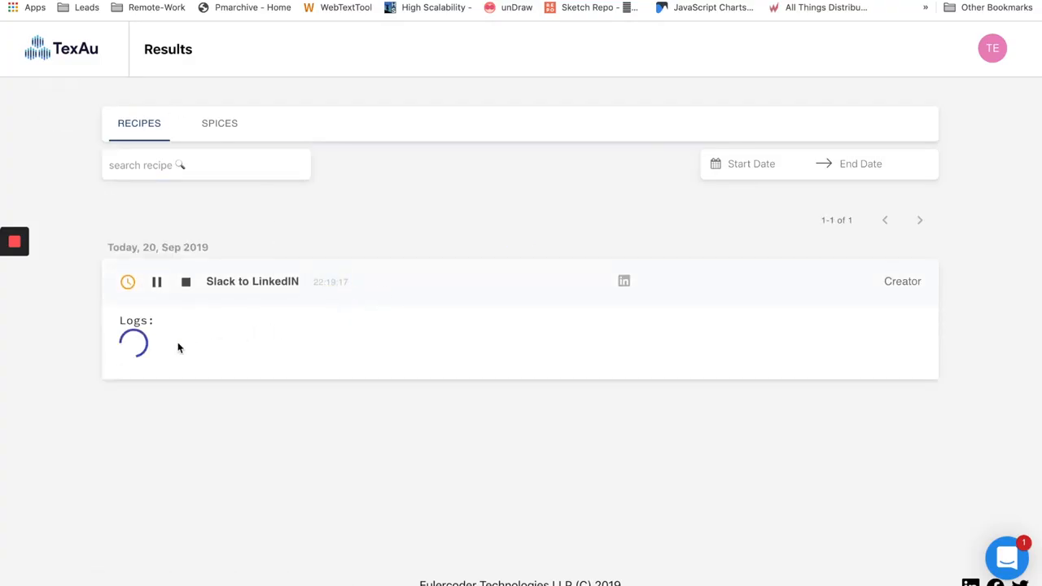